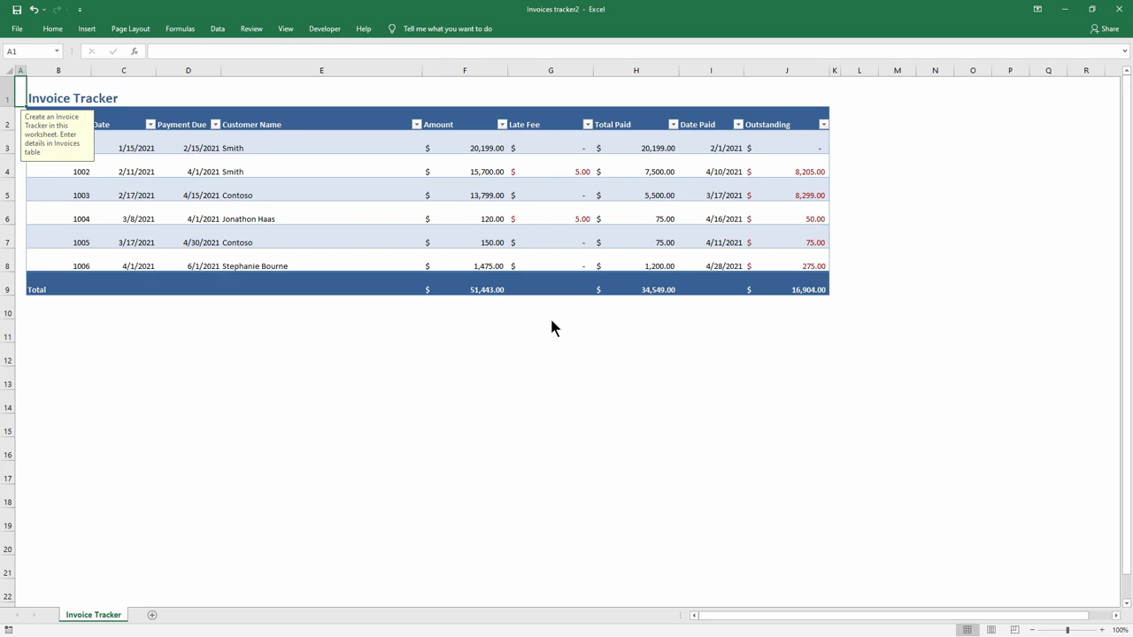
pyautogui.moveTo(513, 311)
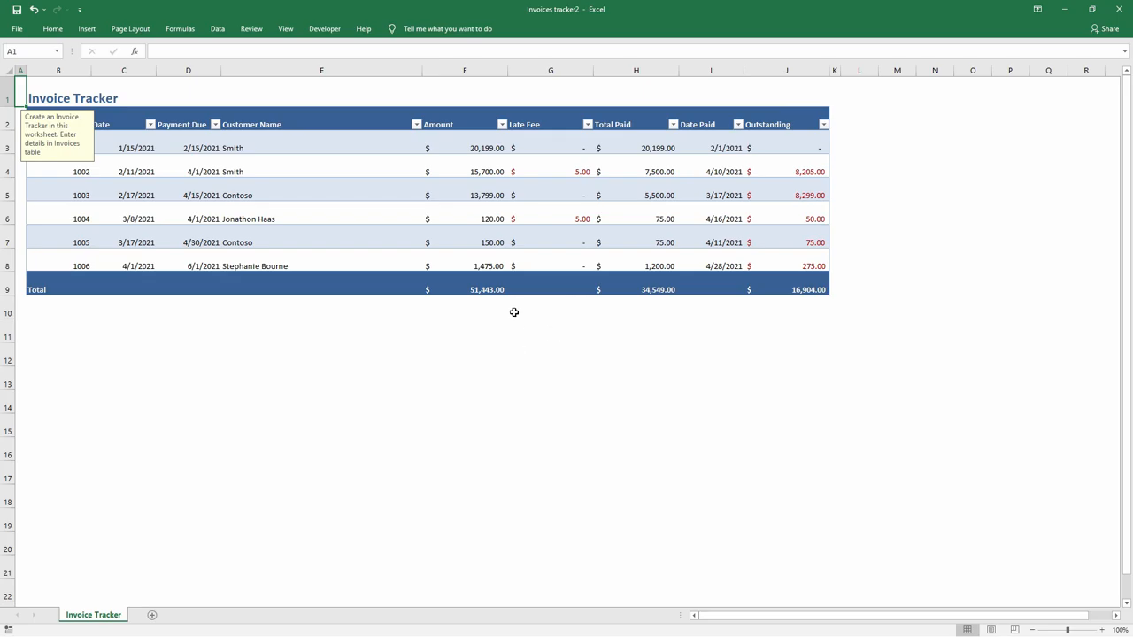
# Inspect the Amount total cell, then bring up the Start-Up Costs Example sheet.
pyautogui.click(464, 291)
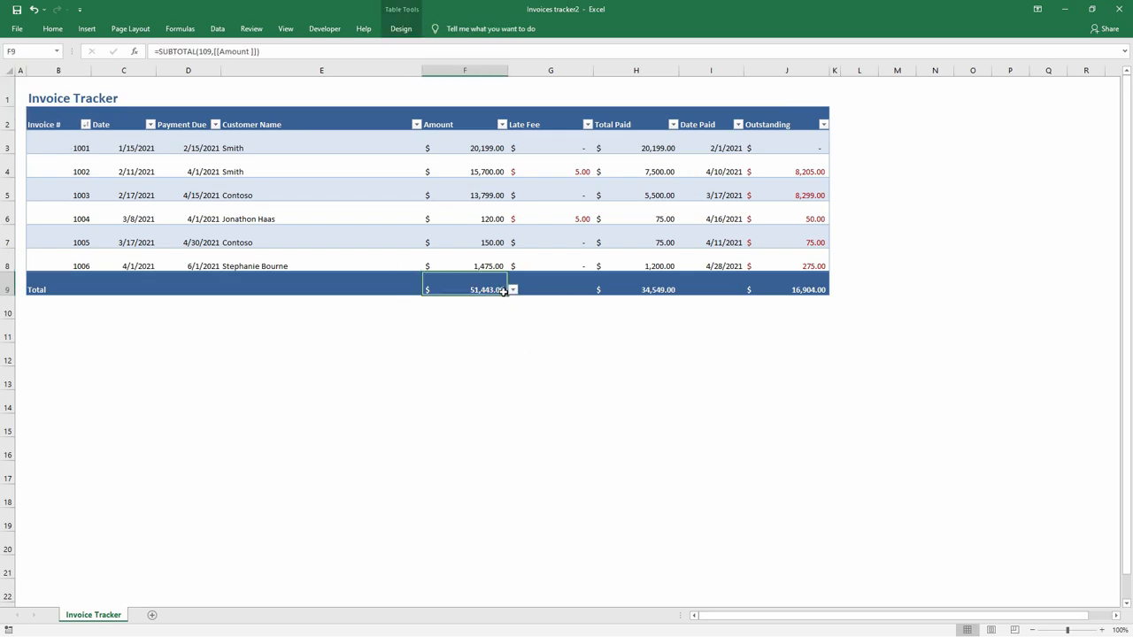
pyautogui.click(635, 291)
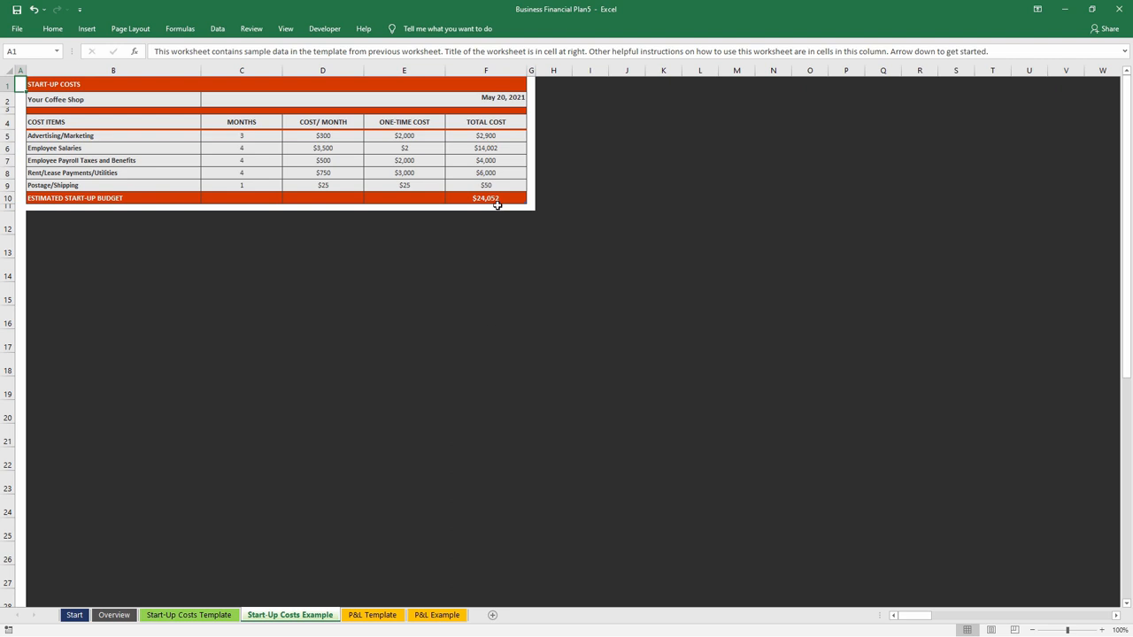
# Check the start-up budget formula, view the P&L Template and P&L Example sheets, and inspect a net income formula.
pyautogui.click(485, 199)
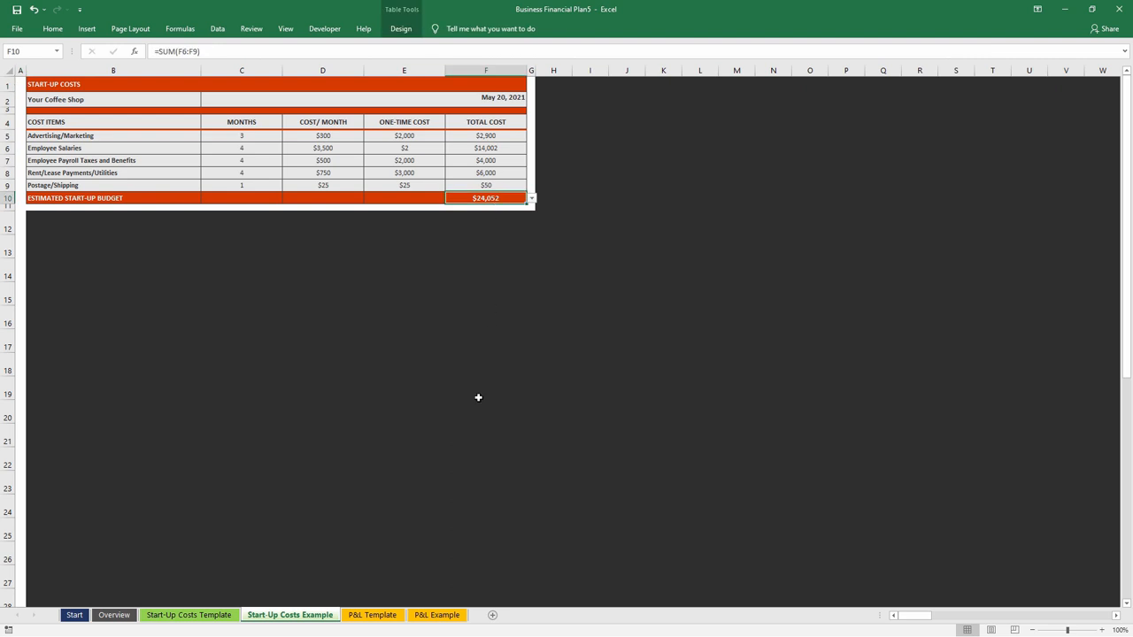
pyautogui.click(371, 615)
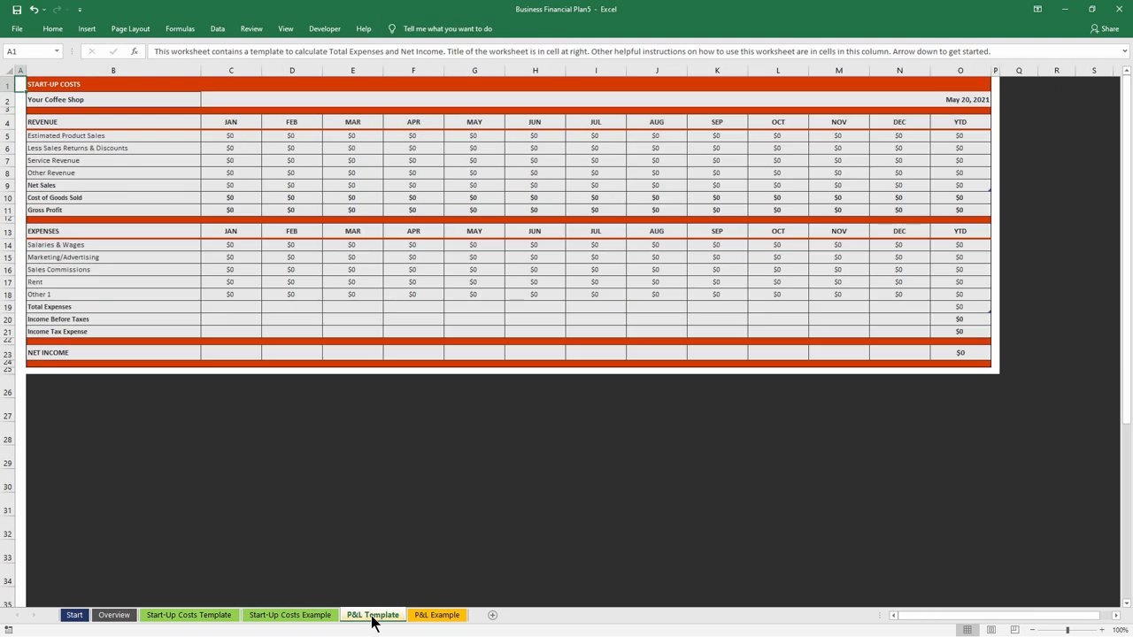
pyautogui.click(435, 614)
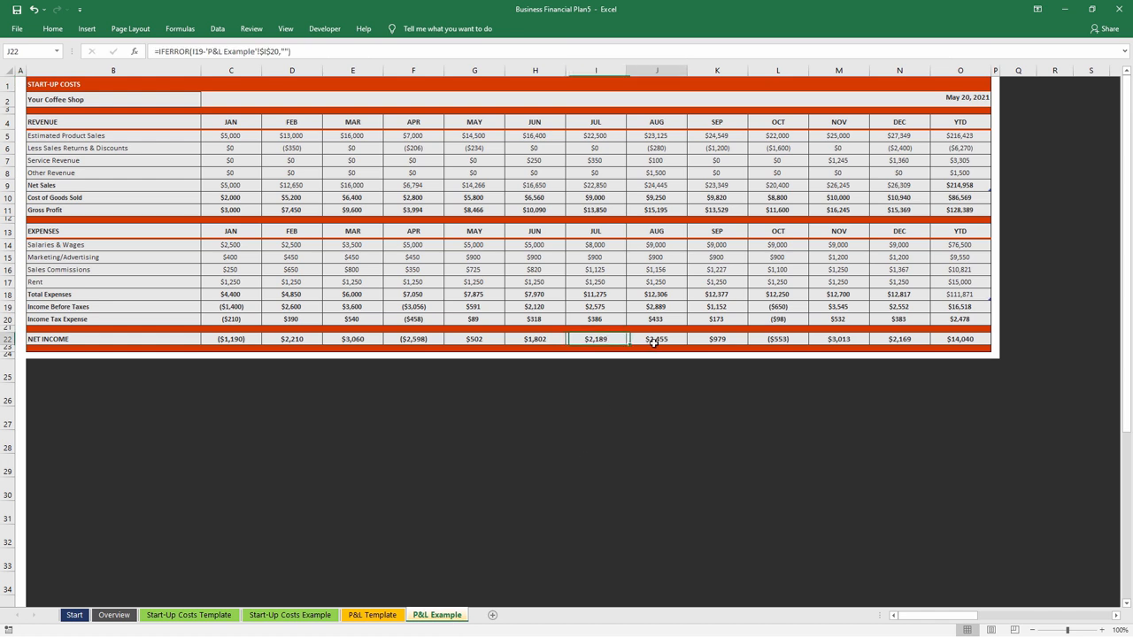
pyautogui.click(960, 338)
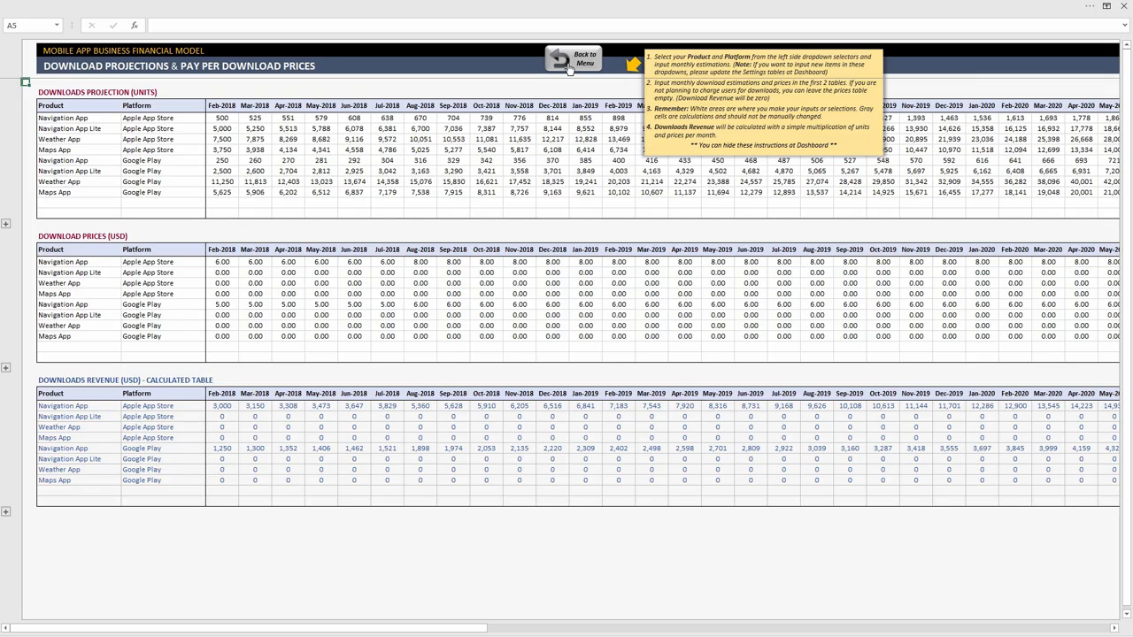
# Return to the financial model's dashboard, then bring up the Sales Pipeline Template summary.
pyautogui.click(576, 59)
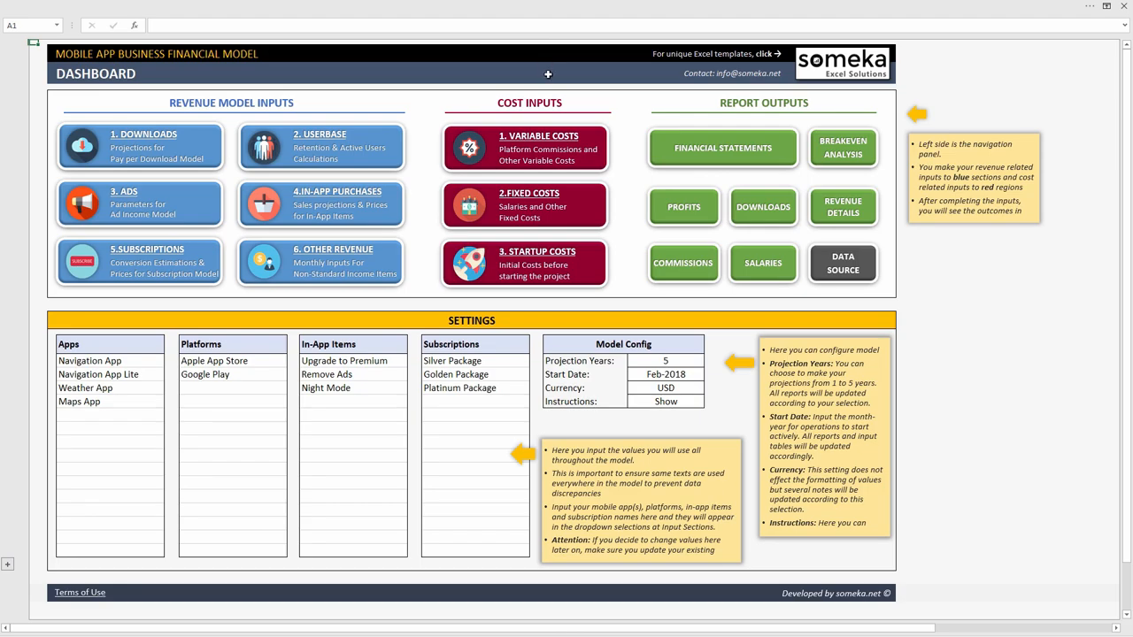
pyautogui.click(723, 147)
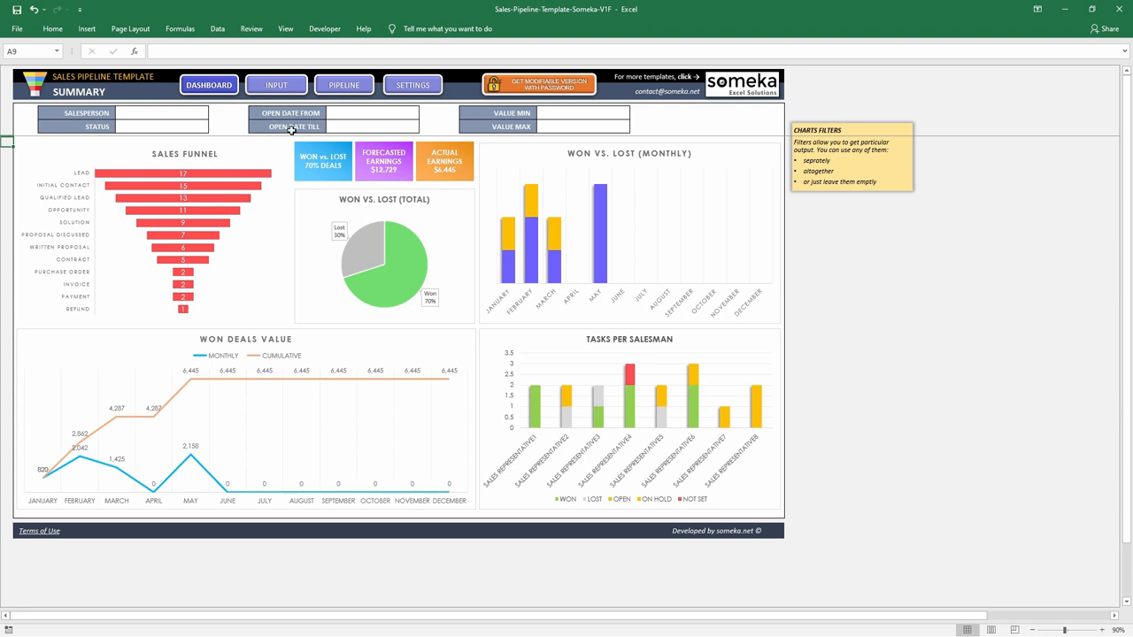
# View the Sales Input data table, then bring up the Sample PivotTable Report workbook.
pyautogui.click(304, 85)
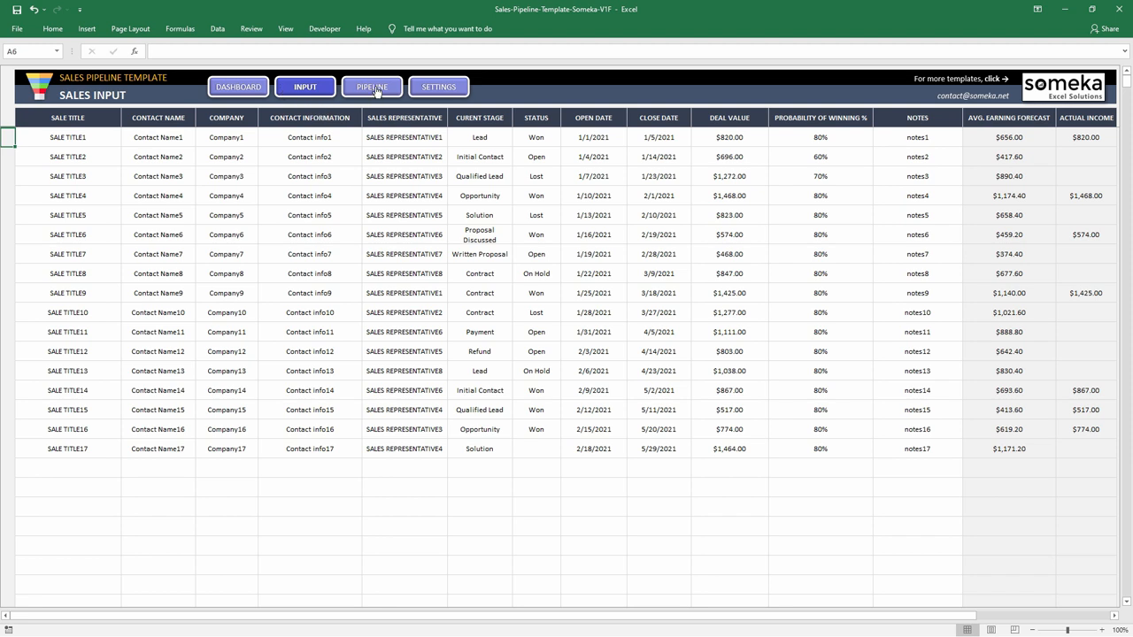
pyautogui.click(437, 85)
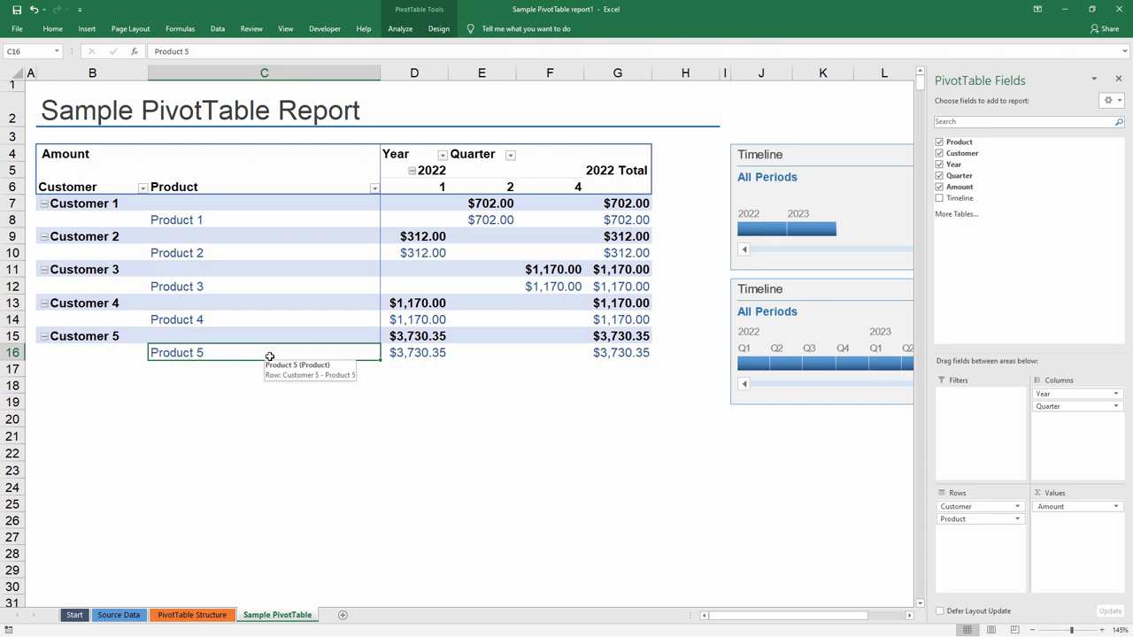
pyautogui.moveTo(1096, 88)
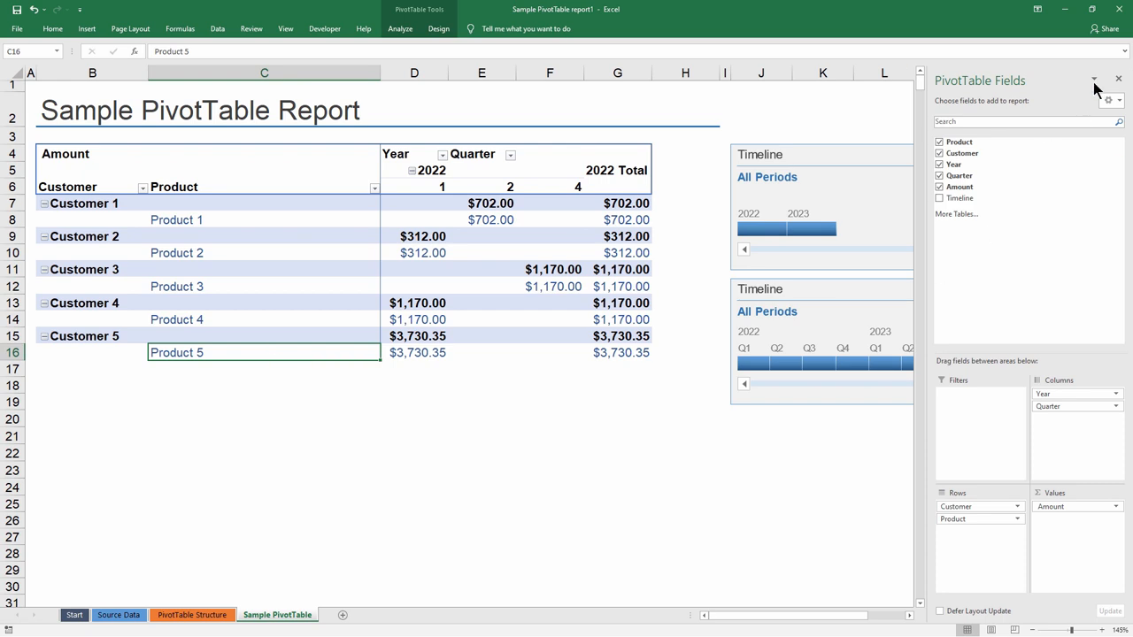
# Hide the PivotTable Fields pane before moving to the Balance Sheet Template dashboard.
pyautogui.click(1119, 78)
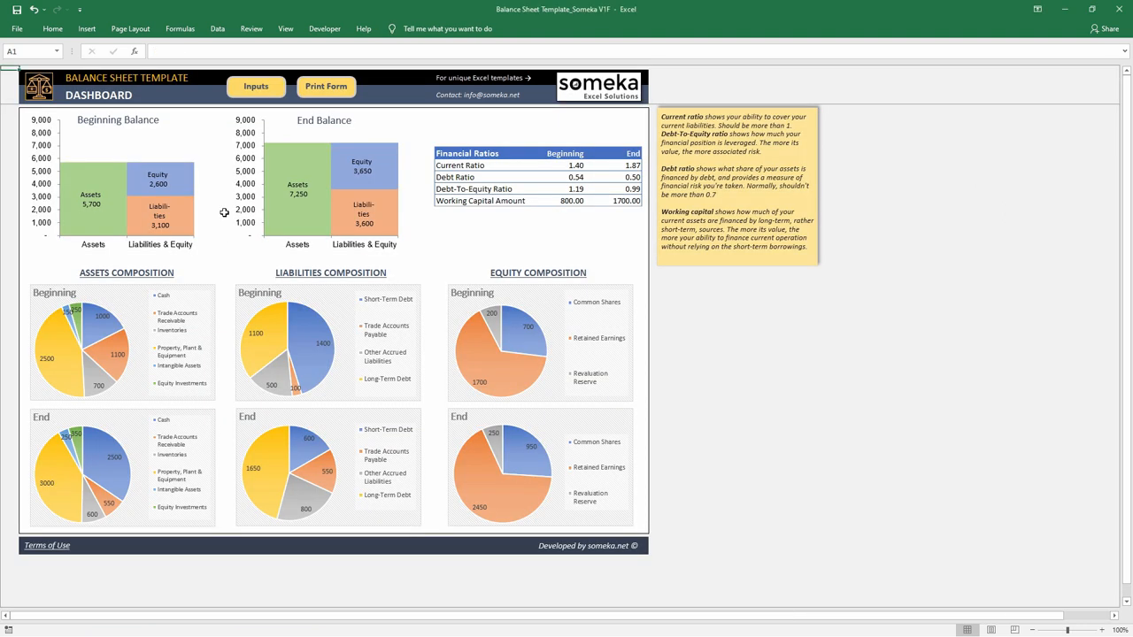
# Tour the balance sheet's Inputs sheet, Print Form and Dashboard using its navigation buttons.
pyautogui.click(255, 85)
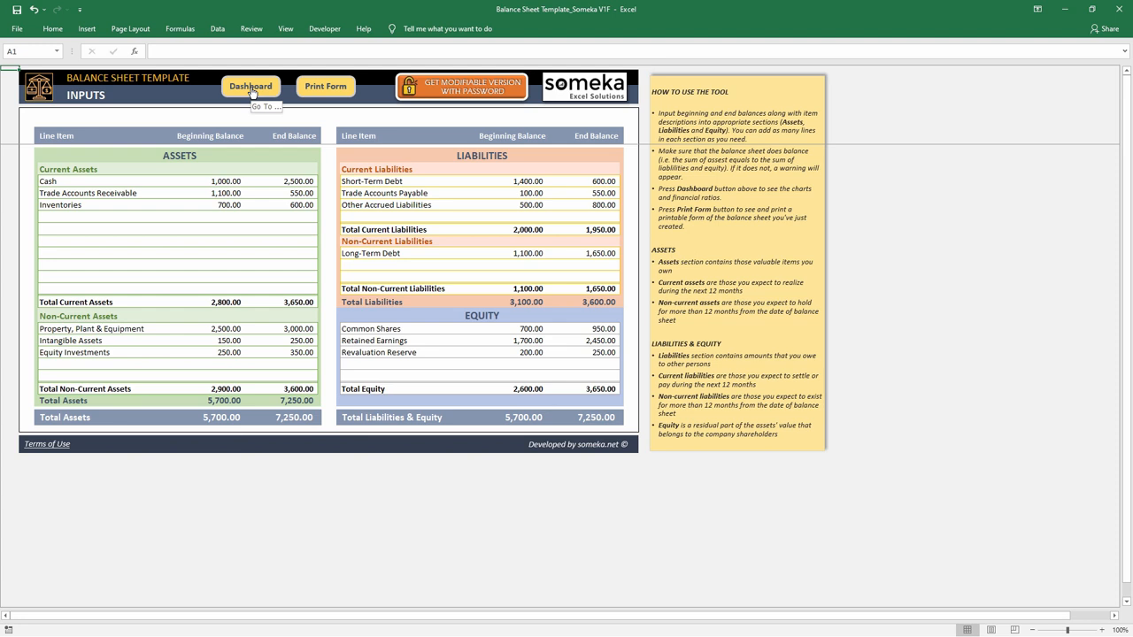
pyautogui.moveTo(266, 298)
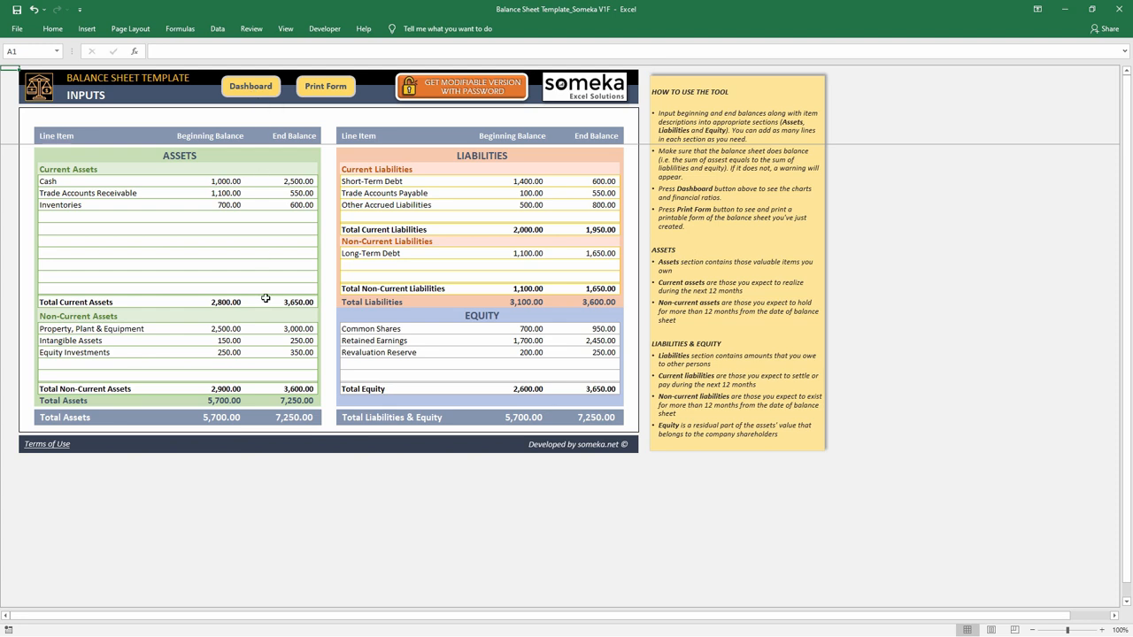
pyautogui.moveTo(262, 142)
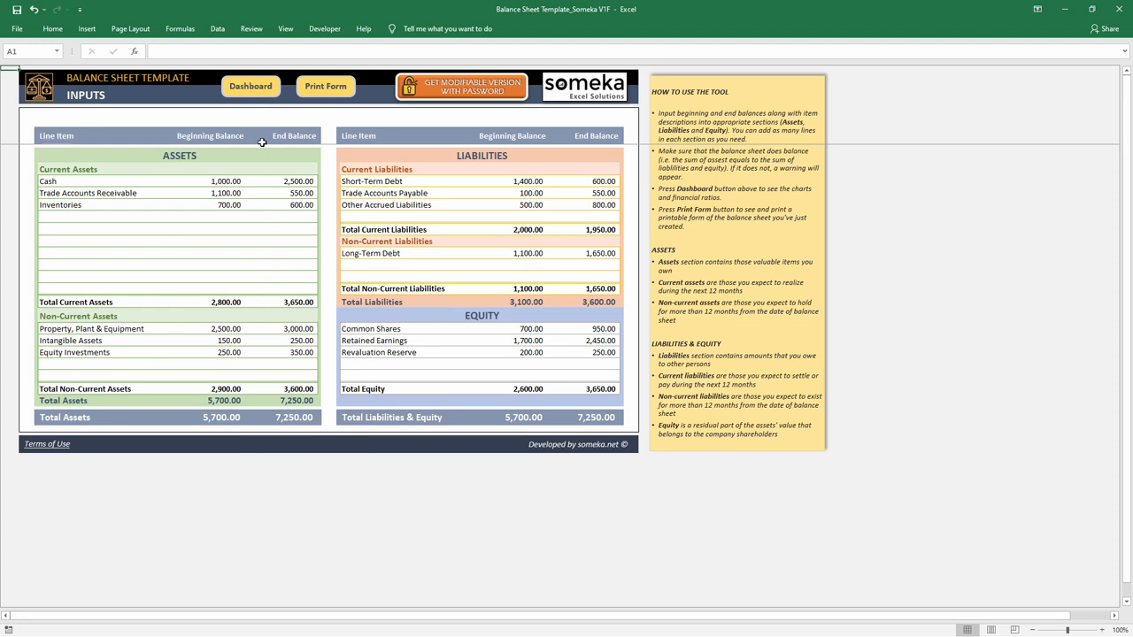
pyautogui.click(251, 85)
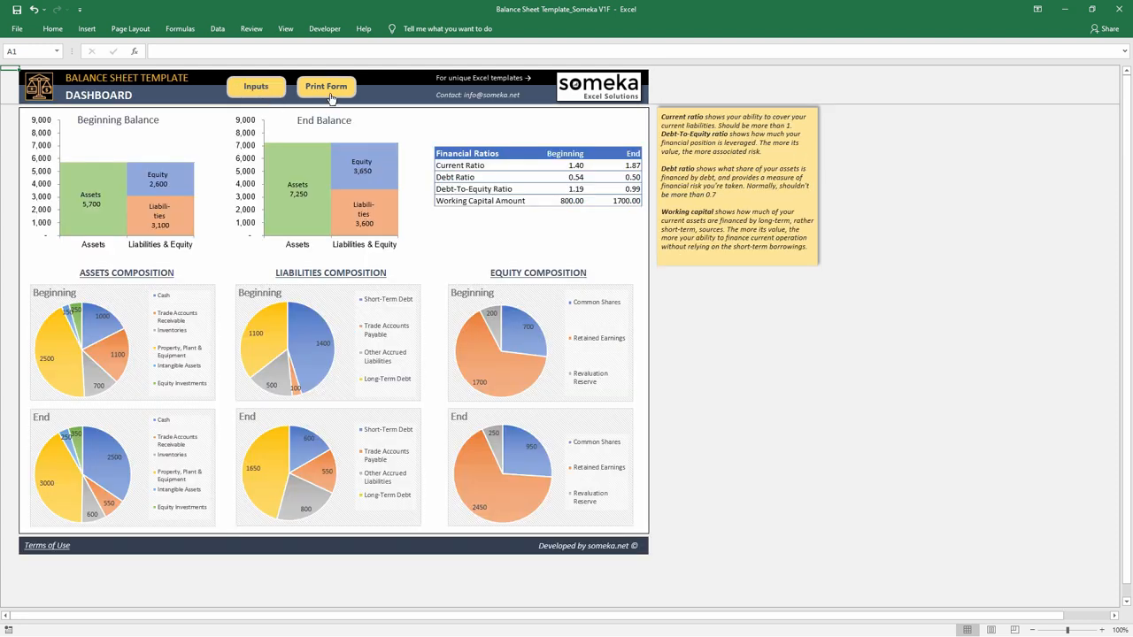
pyautogui.click(326, 85)
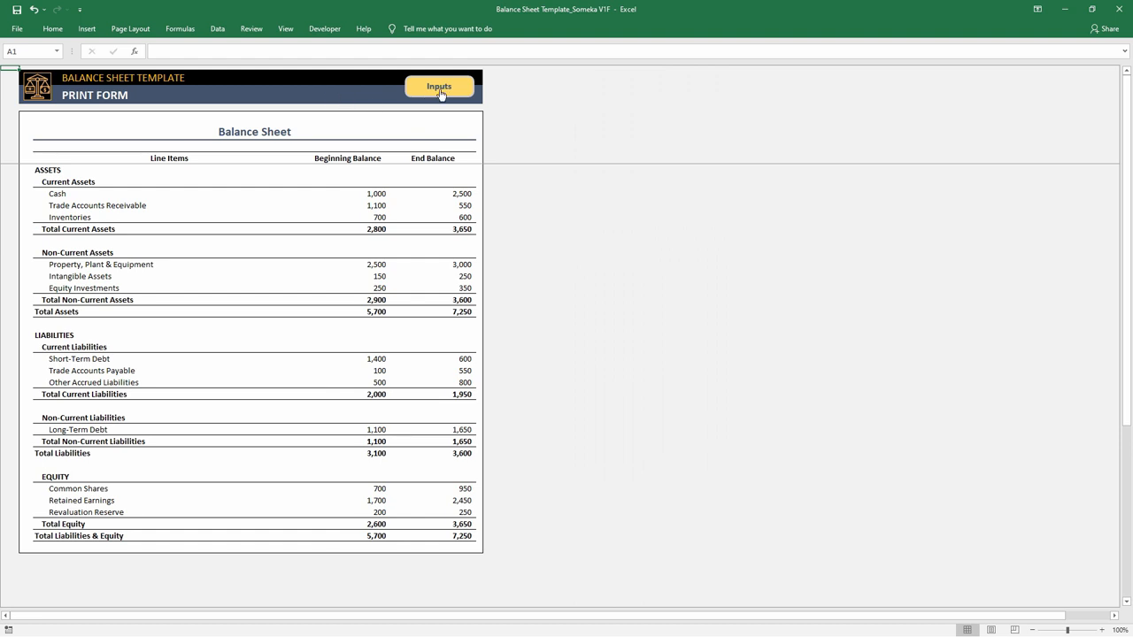
pyautogui.click(439, 85)
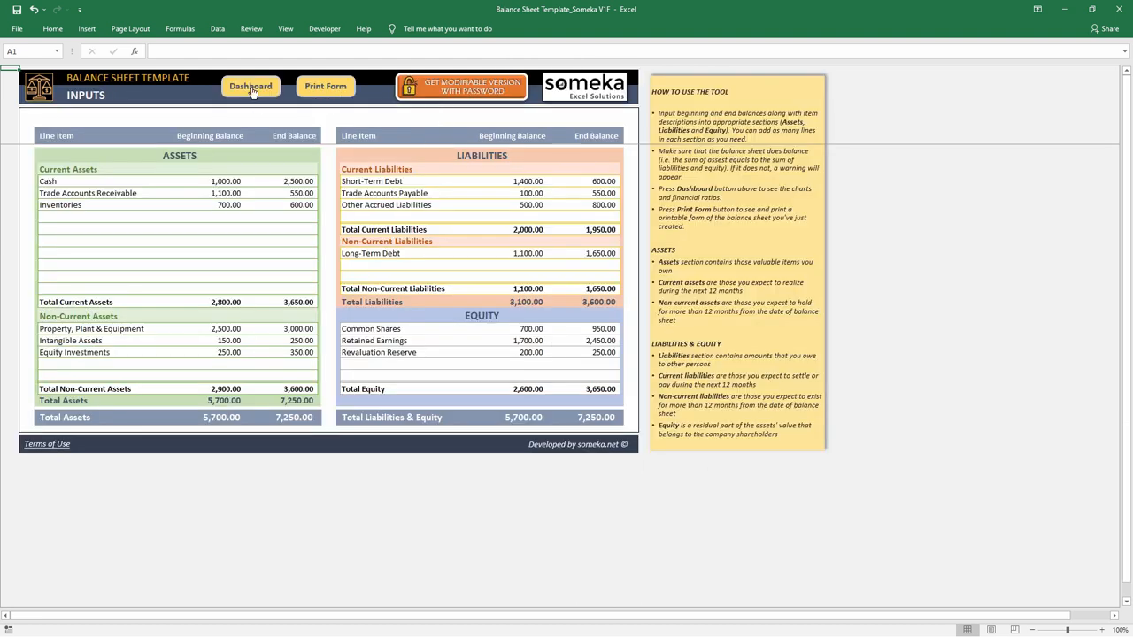
pyautogui.click(252, 85)
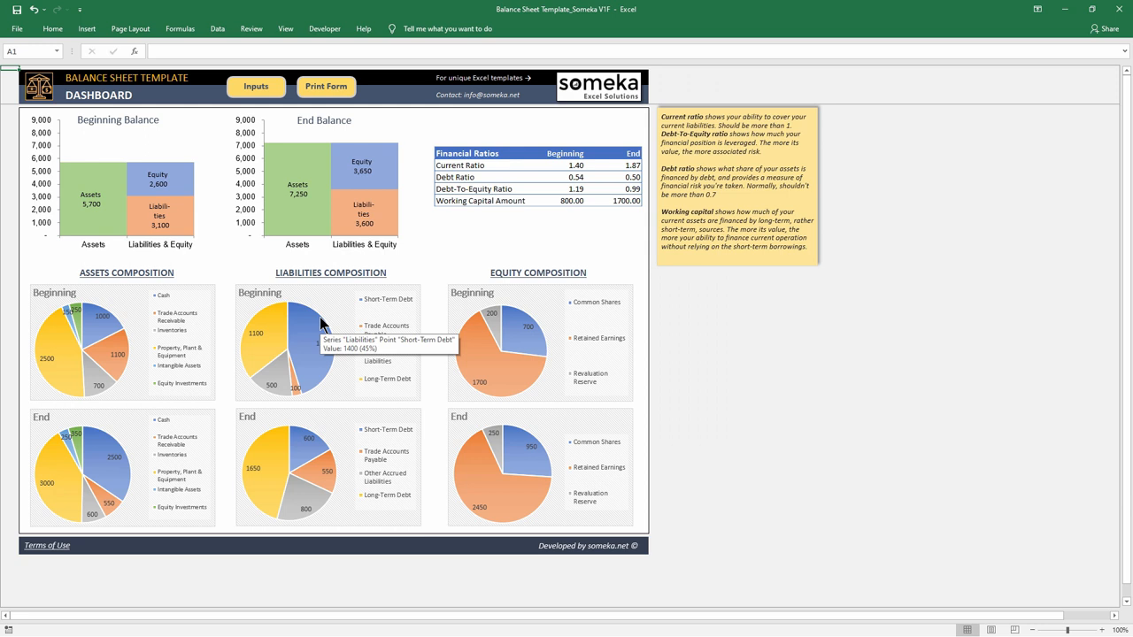
pyautogui.moveTo(510, 375)
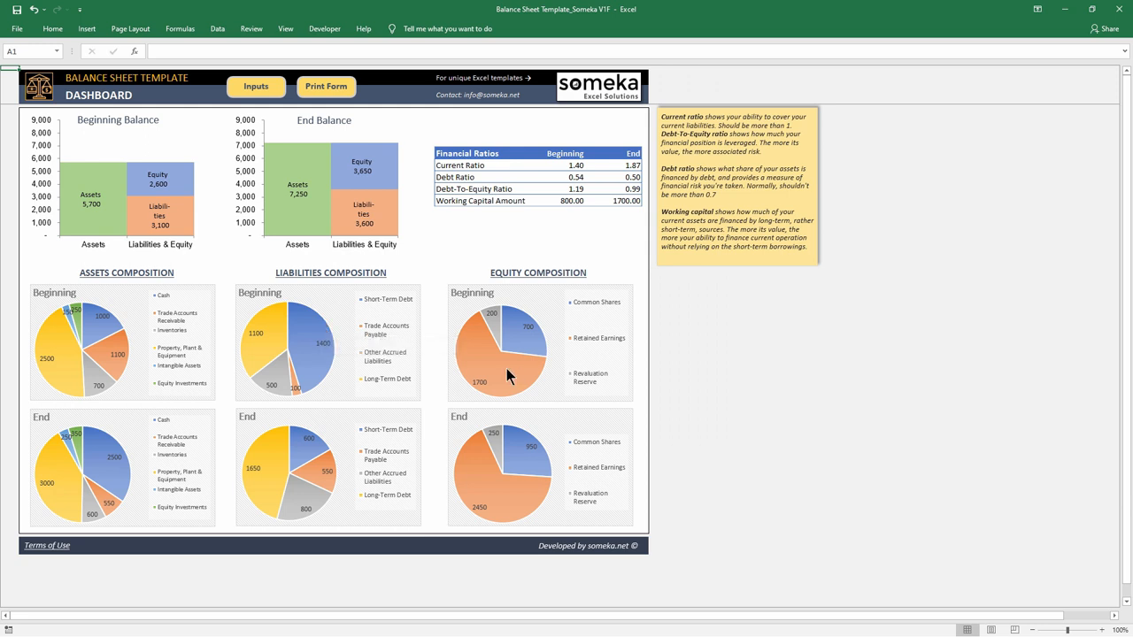
pyautogui.moveTo(510, 334)
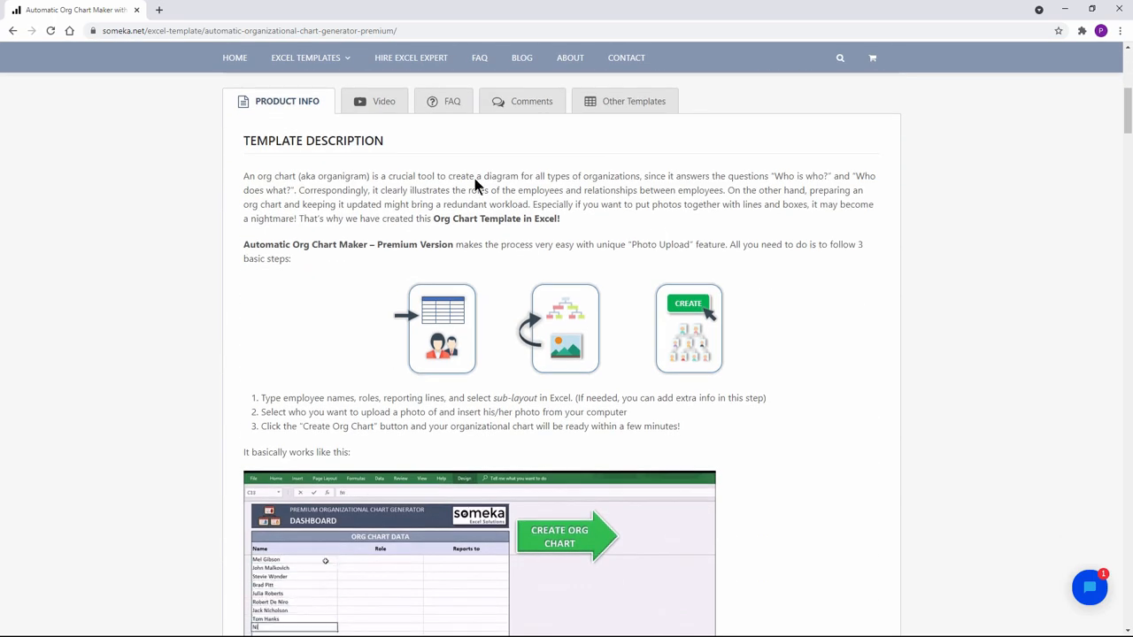
# Show the org chart maker's VIDEO section and play its demo video.
pyautogui.click(382, 101)
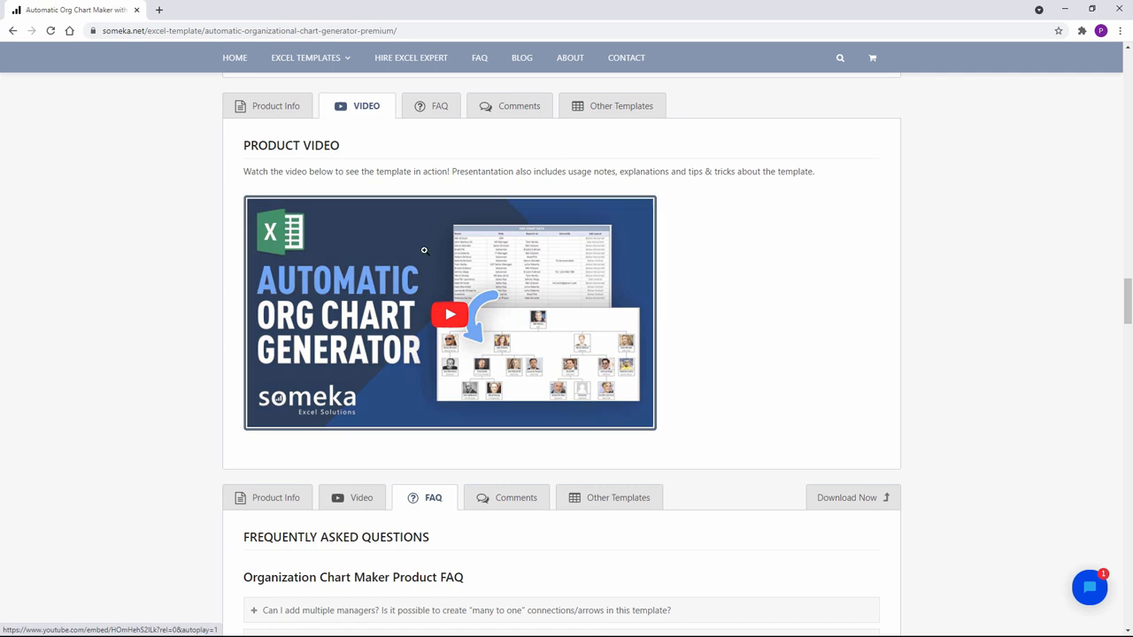
pyautogui.click(450, 315)
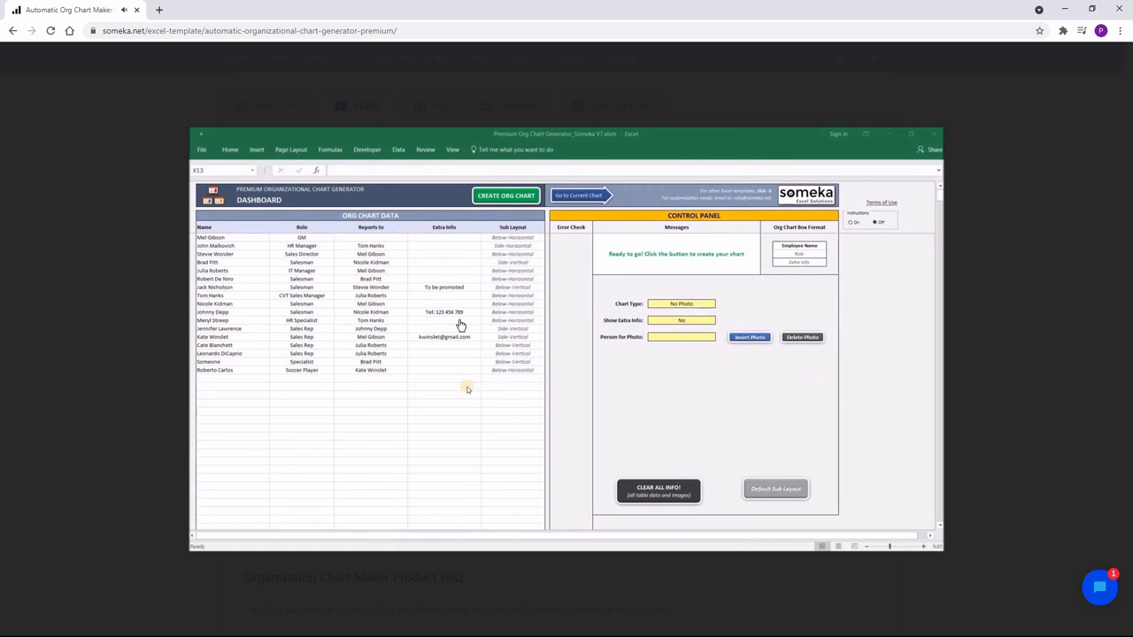
pyautogui.moveTo(469, 322)
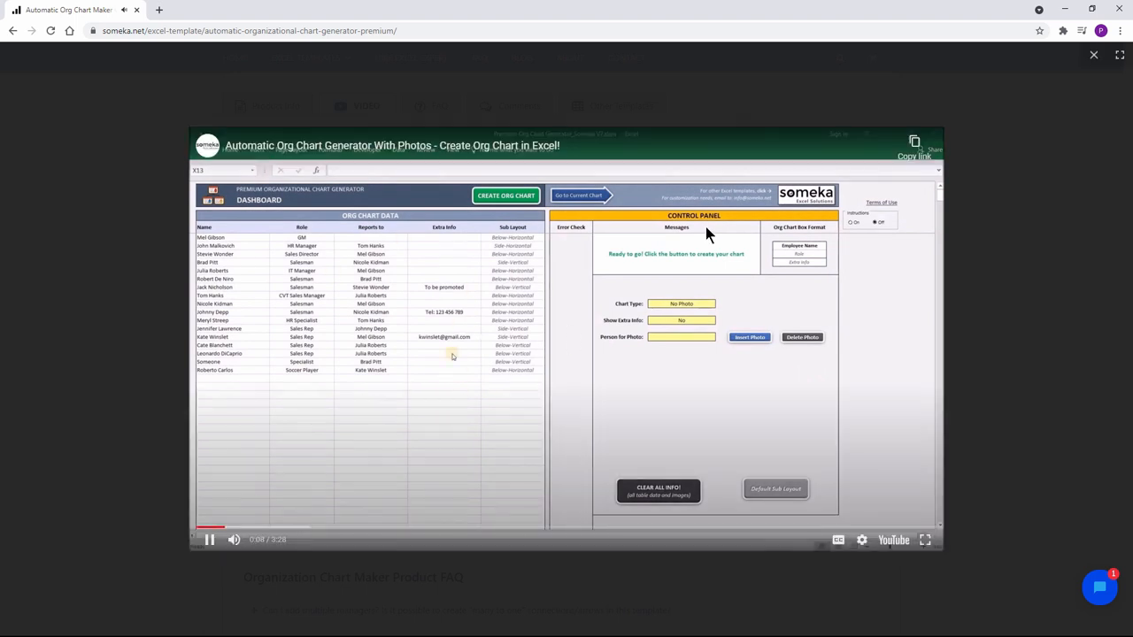
pyautogui.moveTo(889, 509)
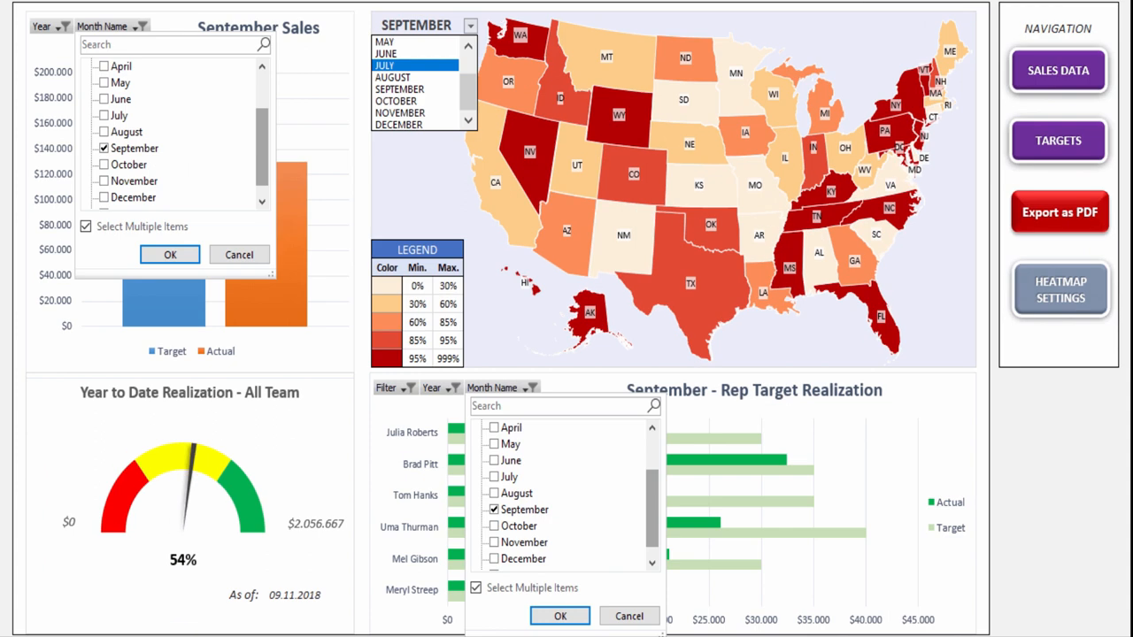
# View the US sales dashboard's Heatmap Settings, then bring up UserForm1 in the Visual Basic editor.
pyautogui.click(1059, 140)
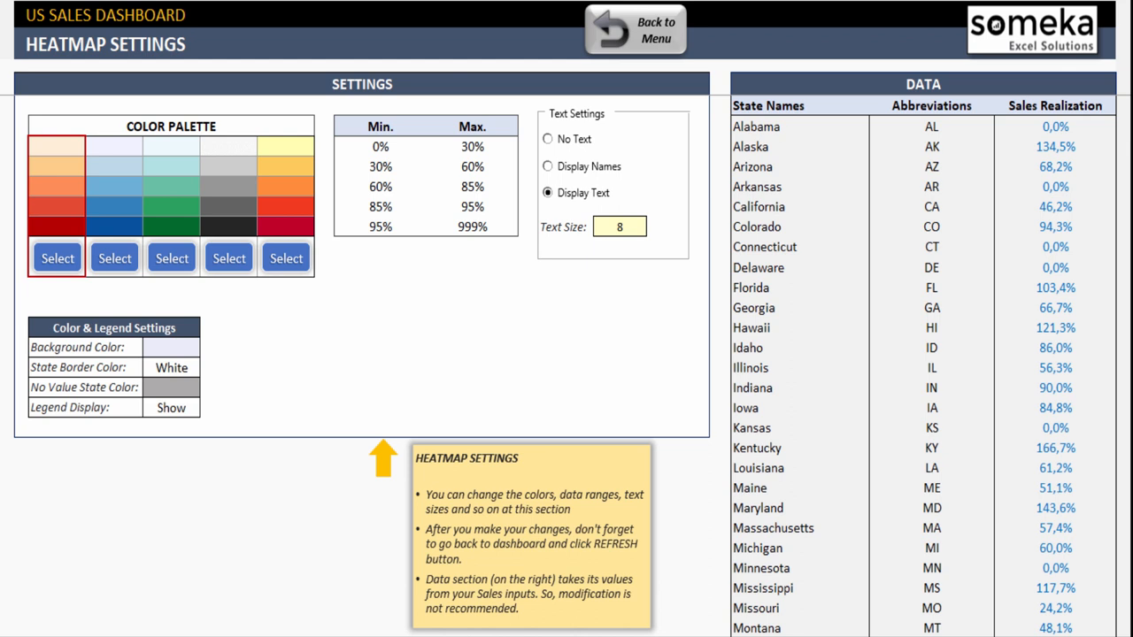
pyautogui.click(636, 28)
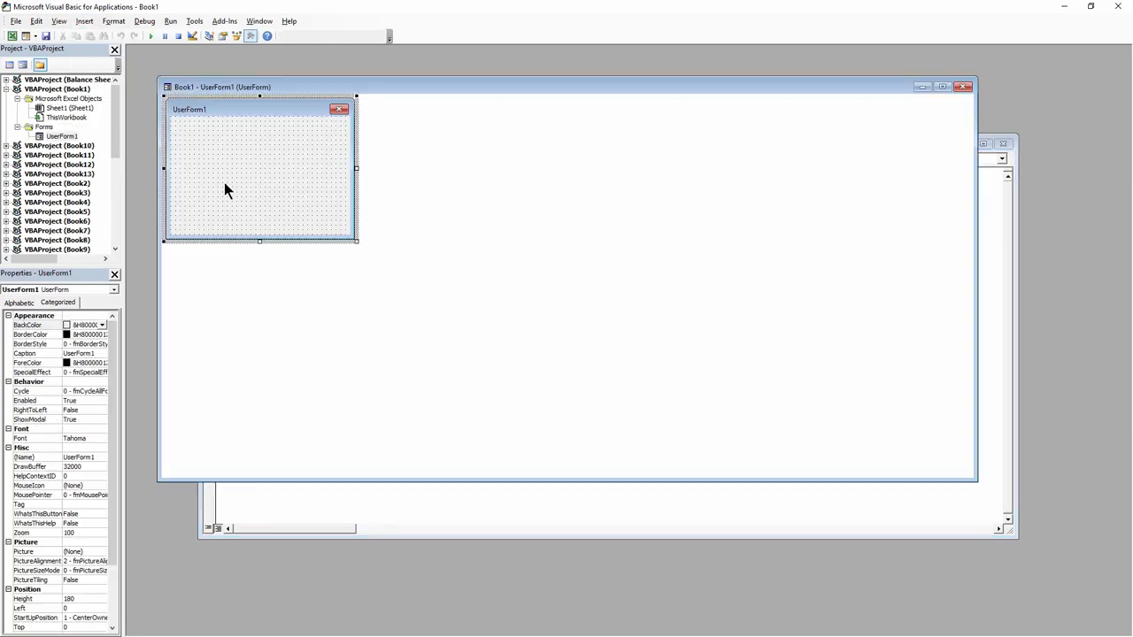
# Set UserForm1's BackColor to blue and add its UserForm_Click event code.
pyautogui.click(104, 326)
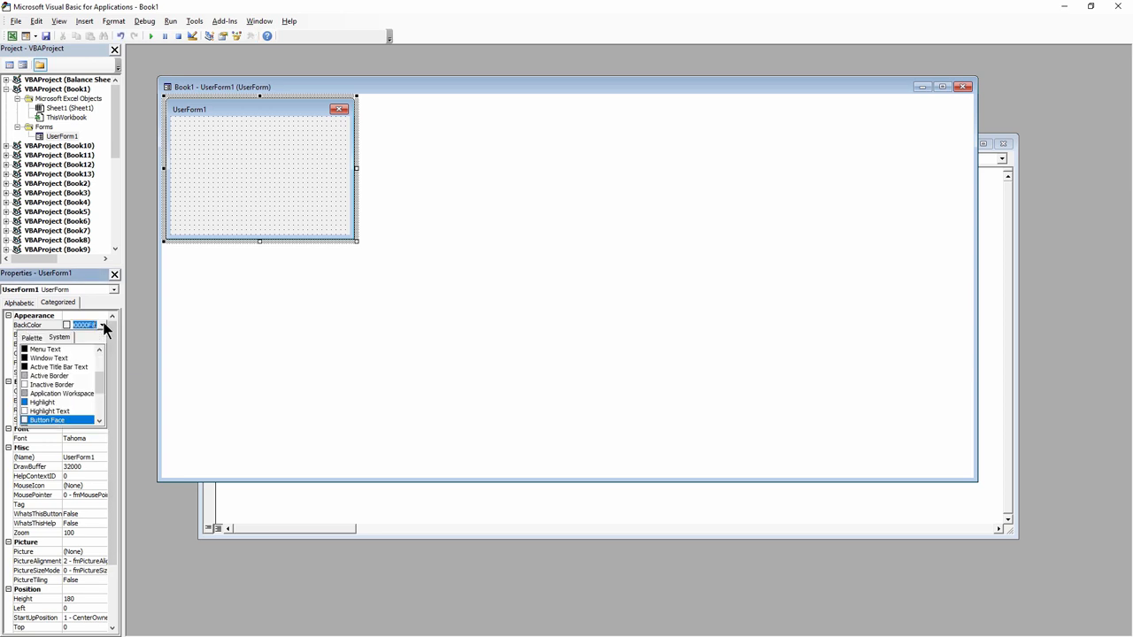
pyautogui.click(43, 402)
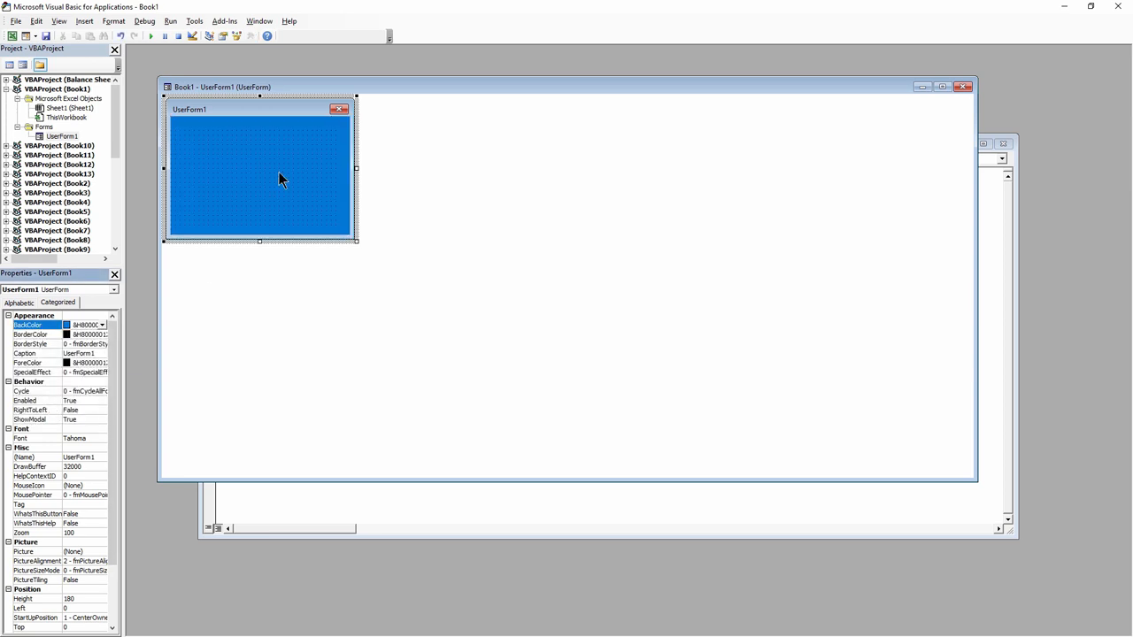
pyautogui.doubleClick(258, 173)
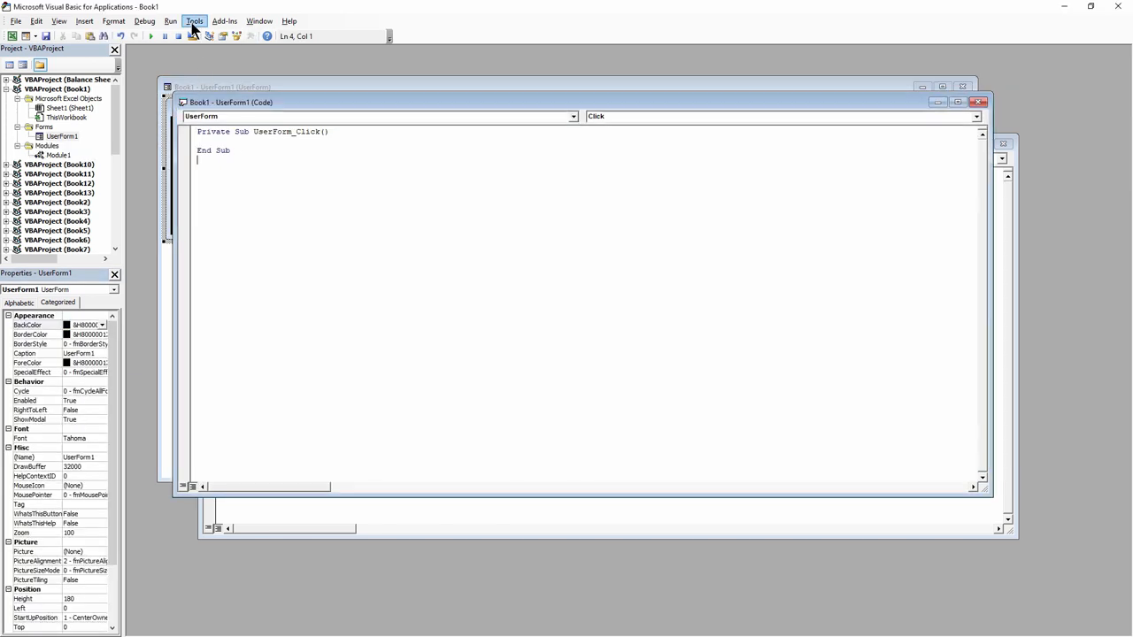
# Begin a new macro named 'mac' in the Macros dialog.
pyautogui.click(195, 21)
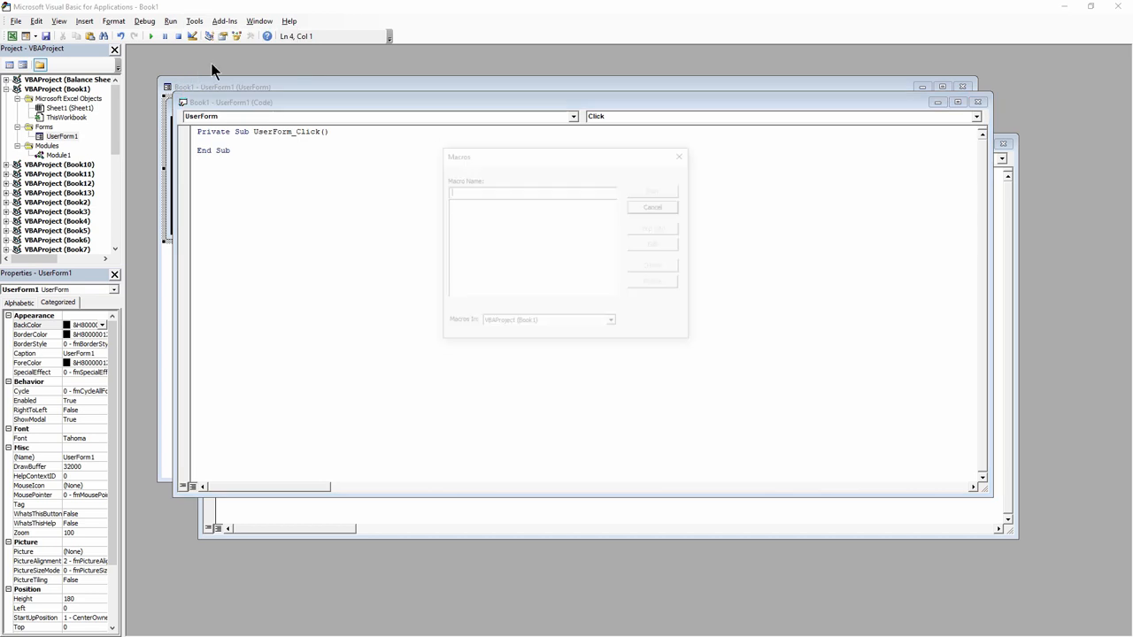
pyautogui.write('macrob')
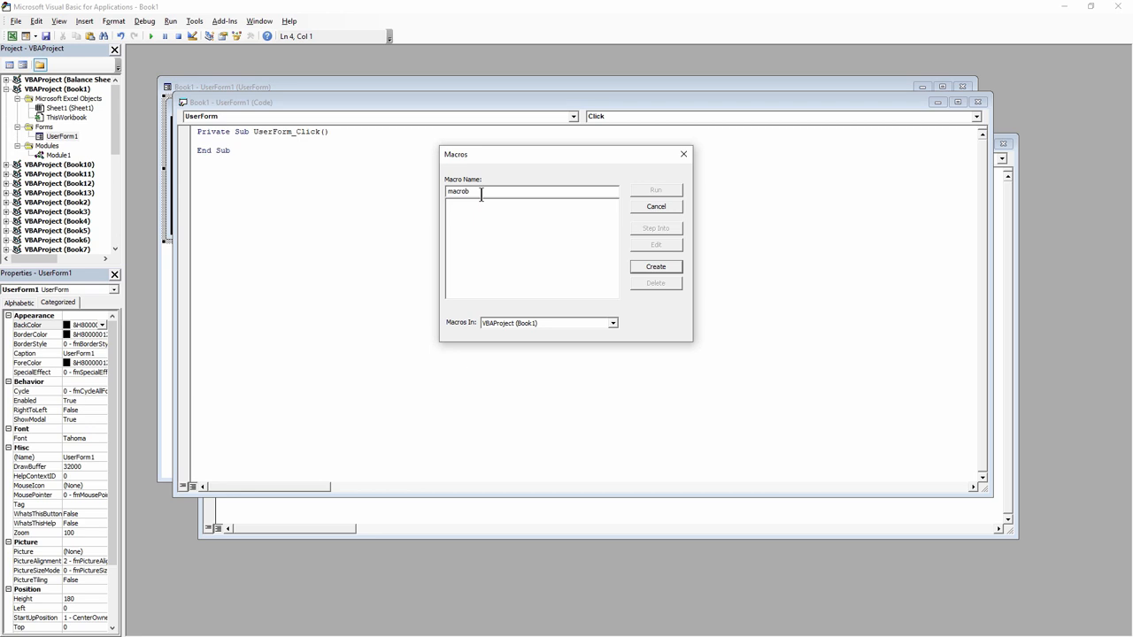
# Bring up the Marketing Campaign ROI Calculator on its Email metrics sheet.
pyautogui.click(655, 266)
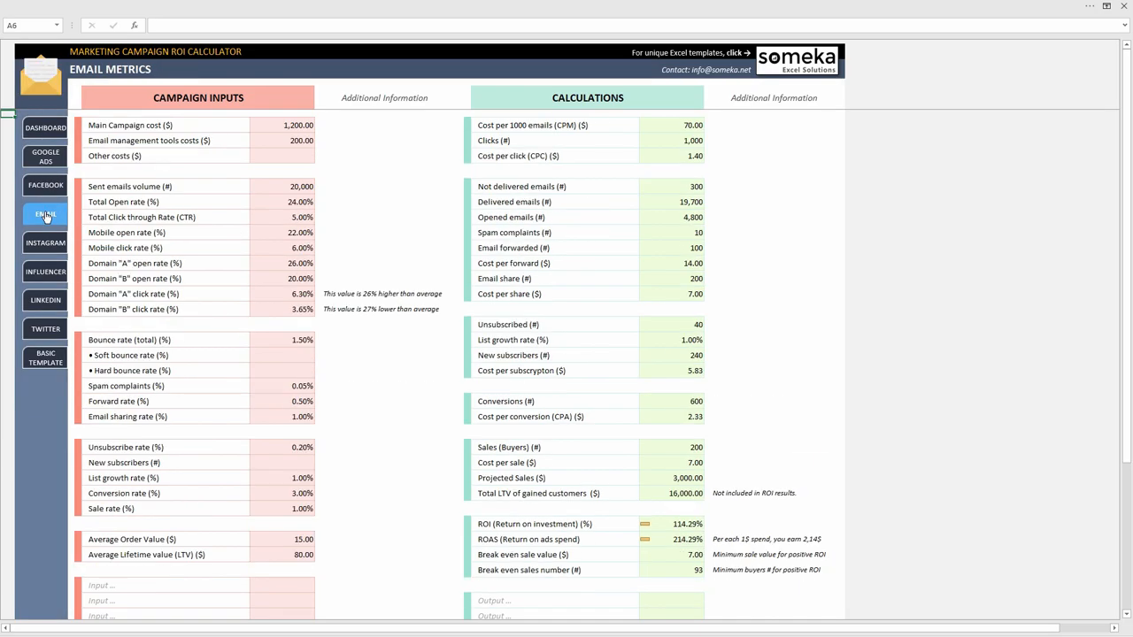
# Browse the Data Analysis tools, then show the Fortune company financials table.
pyautogui.click(46, 328)
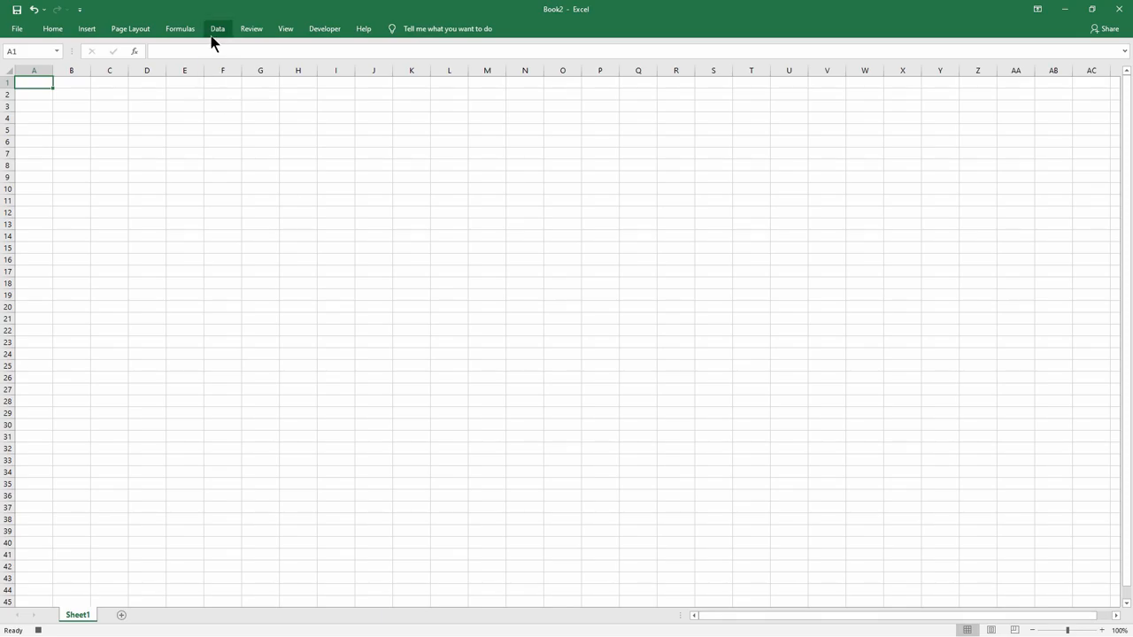
pyautogui.click(216, 28)
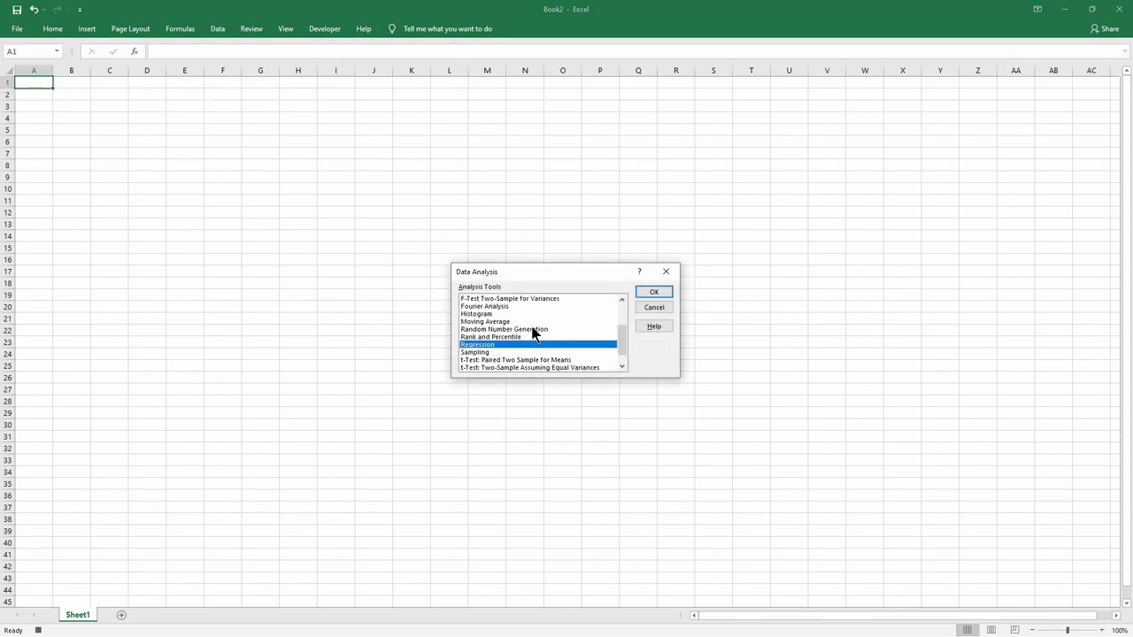
pyautogui.click(623, 299)
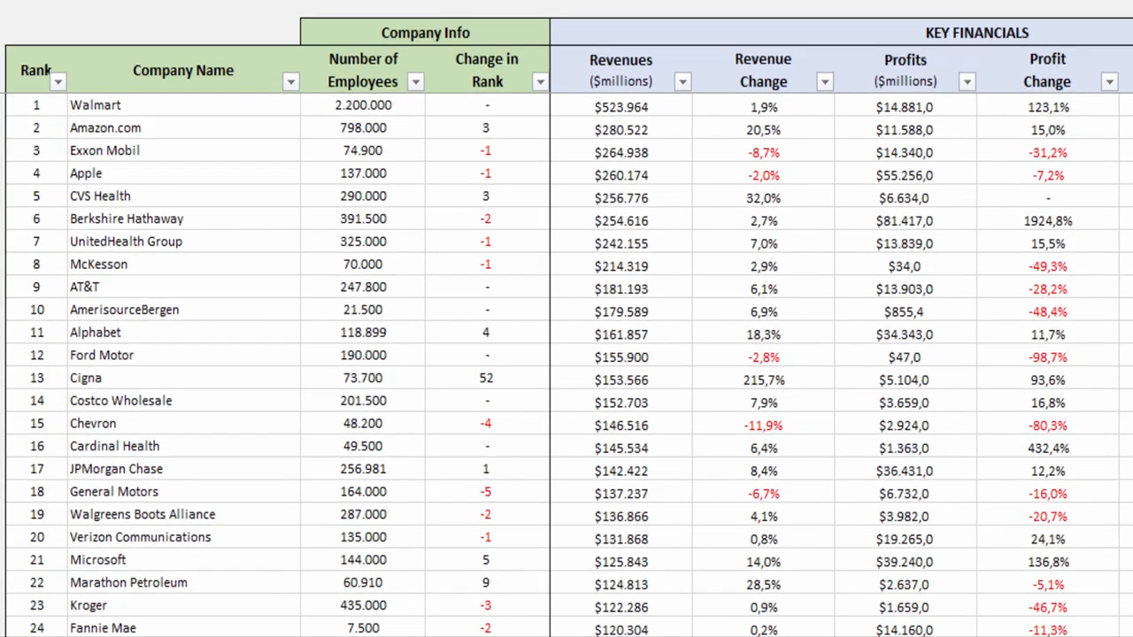
# Scroll the company table before the Monopoly board workbook appears.
pyautogui.scroll(-3)
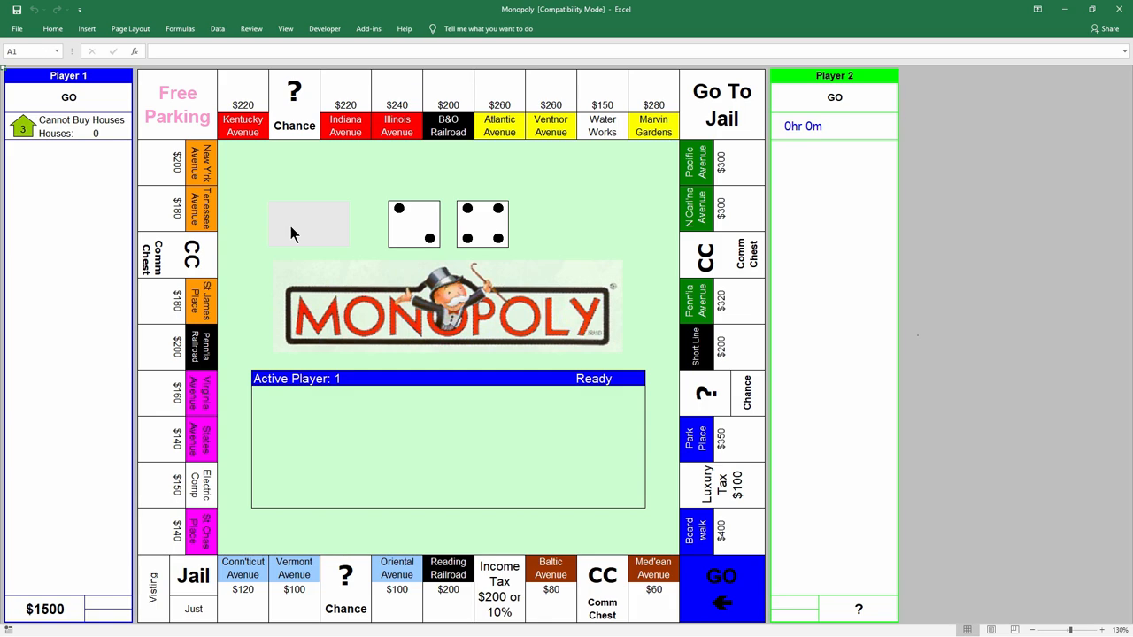
# Start a new Arena game, confirm it and dismiss the introductory letter.
pyautogui.click(308, 223)
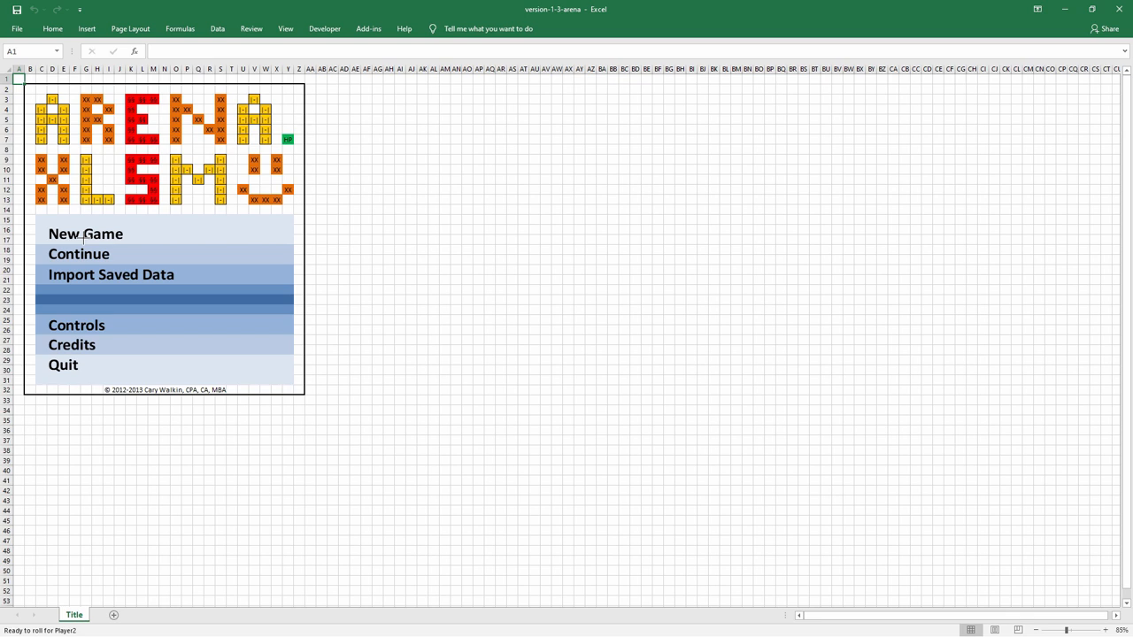
pyautogui.click(85, 234)
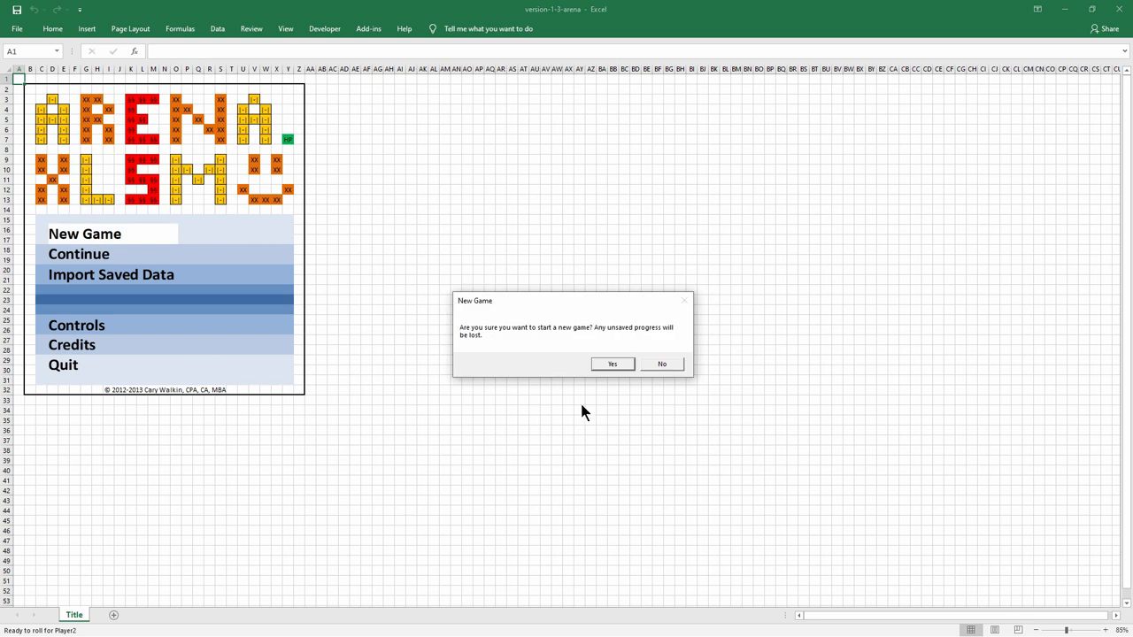
pyautogui.click(613, 364)
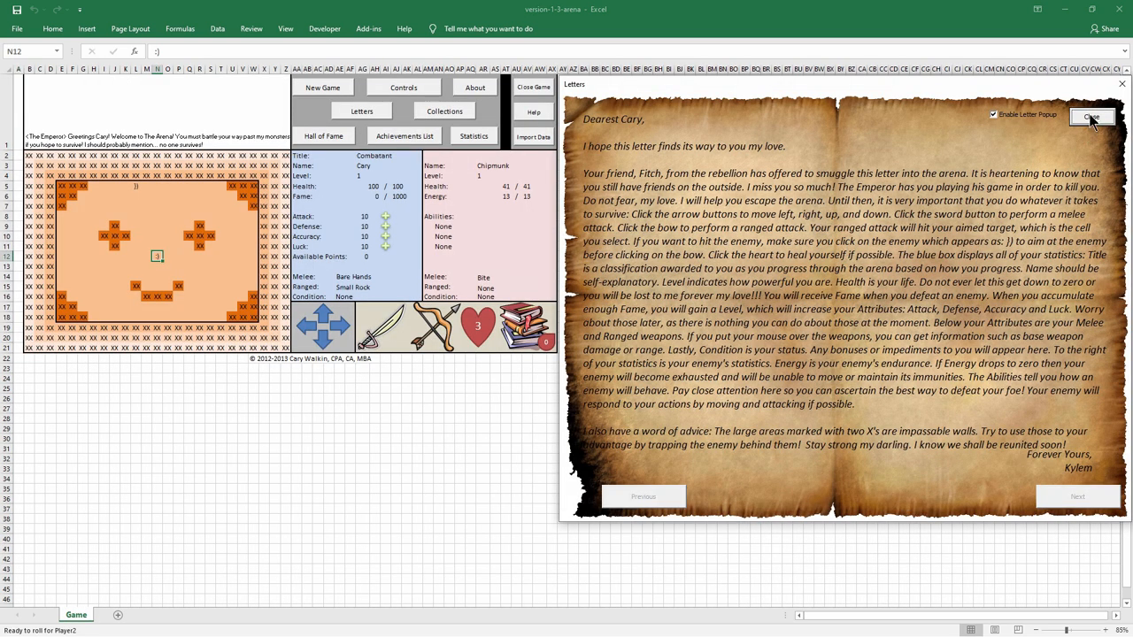
pyautogui.click(1093, 117)
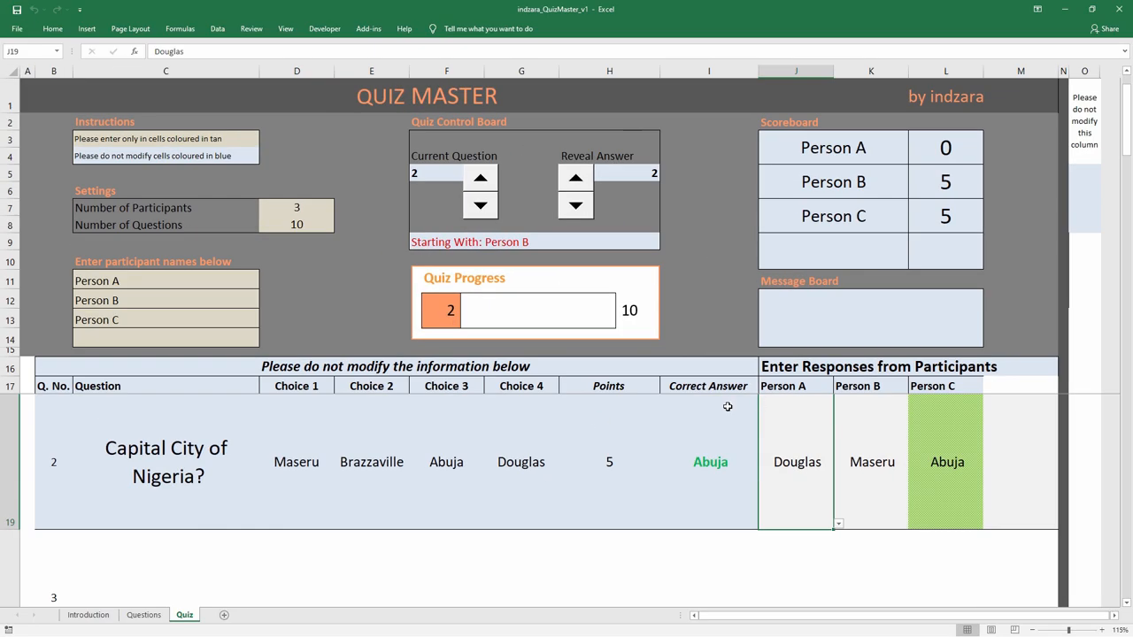
pyautogui.moveTo(719, 255)
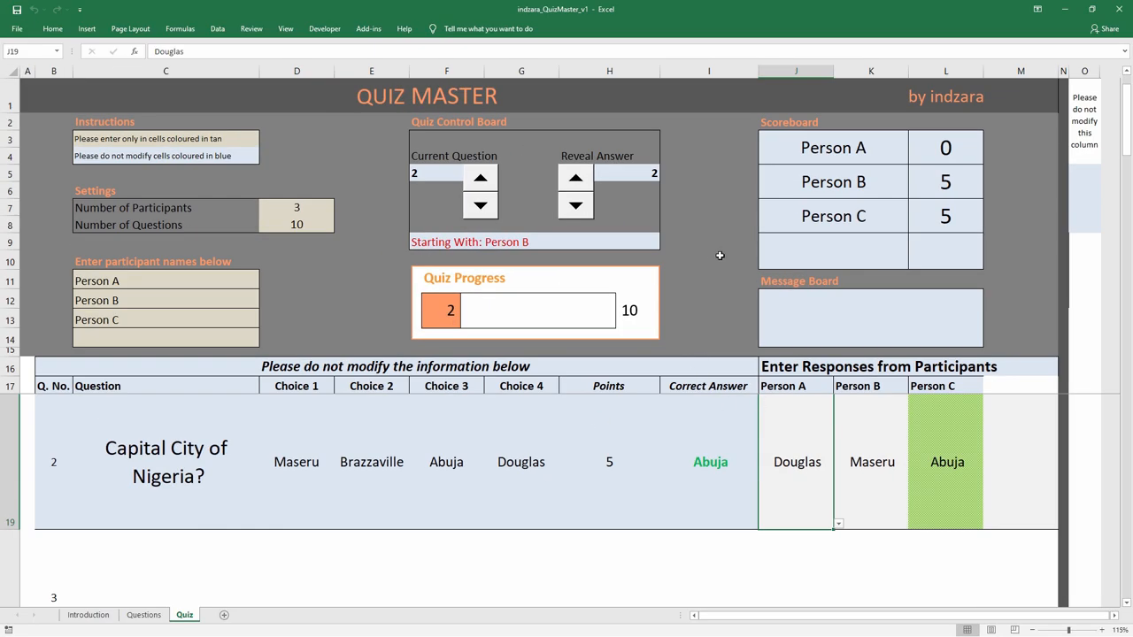
pyautogui.moveTo(917, 384)
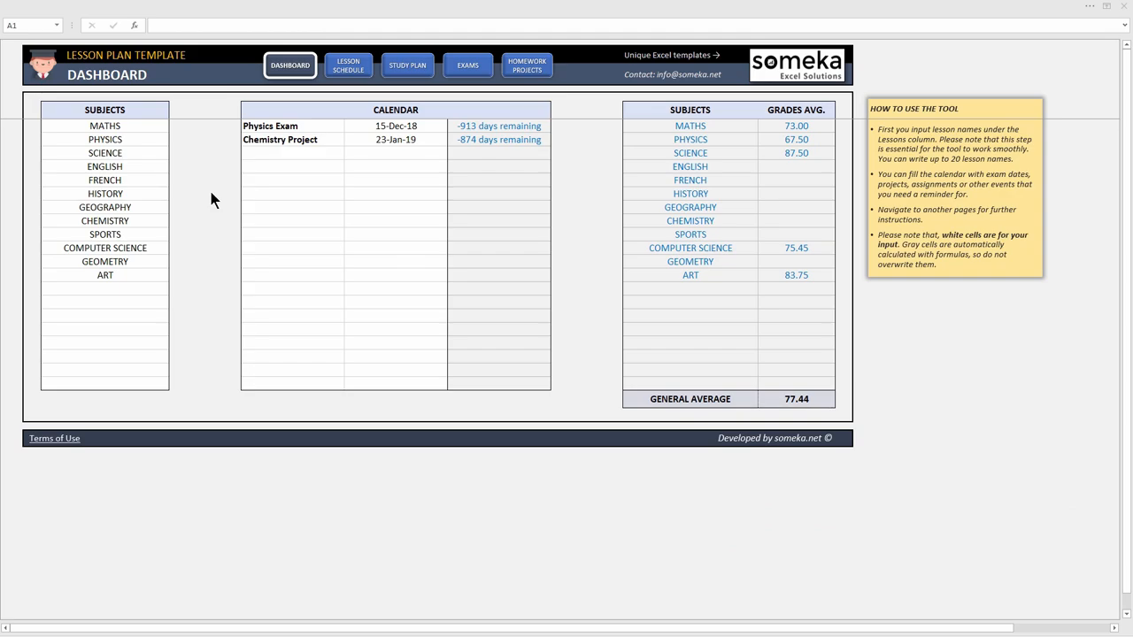
# Switch the lesson plan template to its weekly Study Plan page.
pyautogui.click(347, 66)
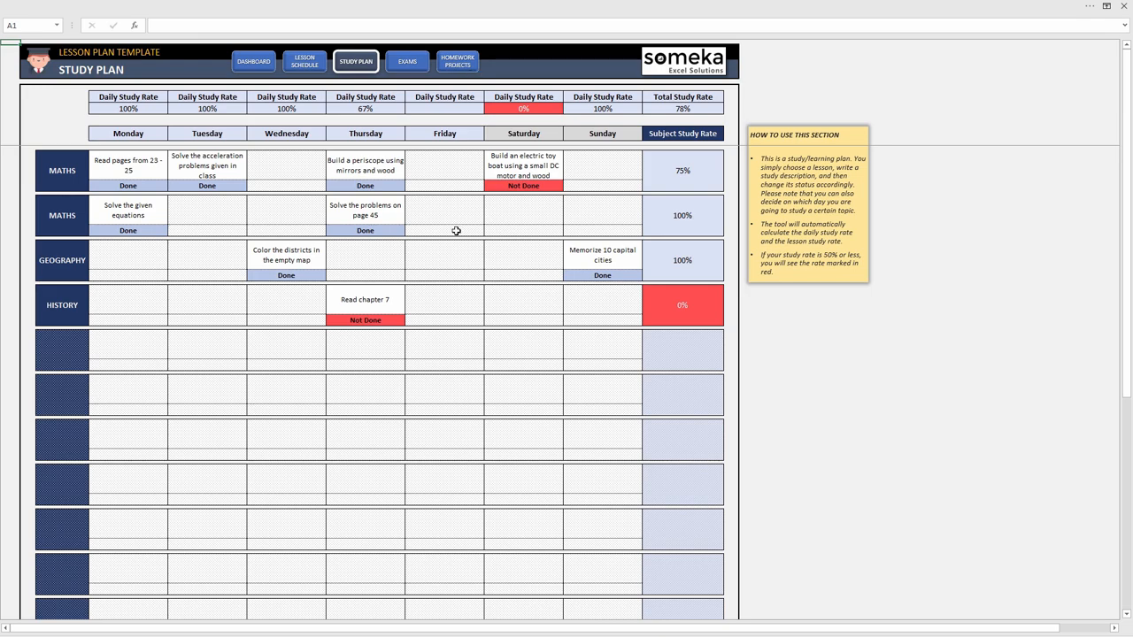
pyautogui.click(407, 61)
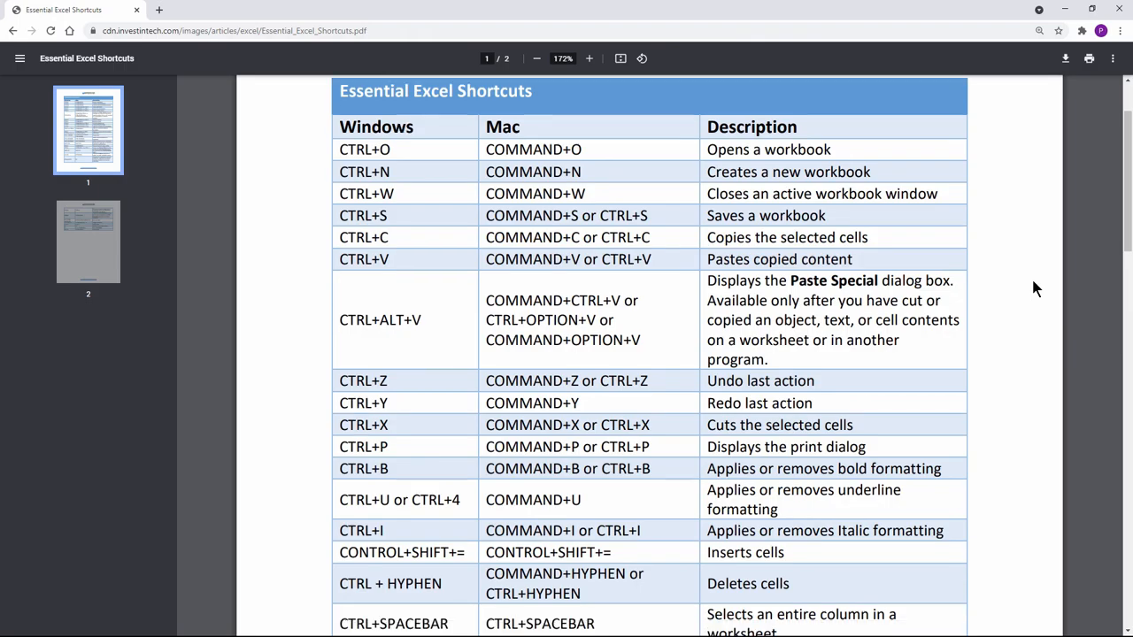
# Scroll through the Essential Excel Shortcuts PDF of Windows and Mac keys.
pyautogui.scroll(-3)
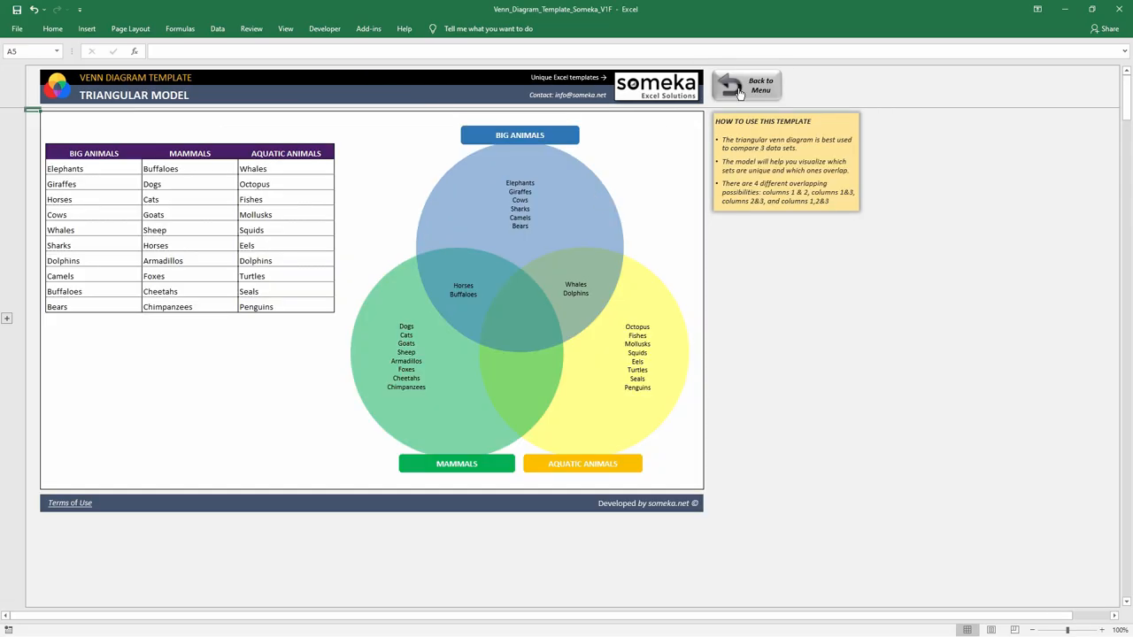
# Leave the animal Venn diagram for the Organization Chart Generator dashboard.
pyautogui.click(747, 85)
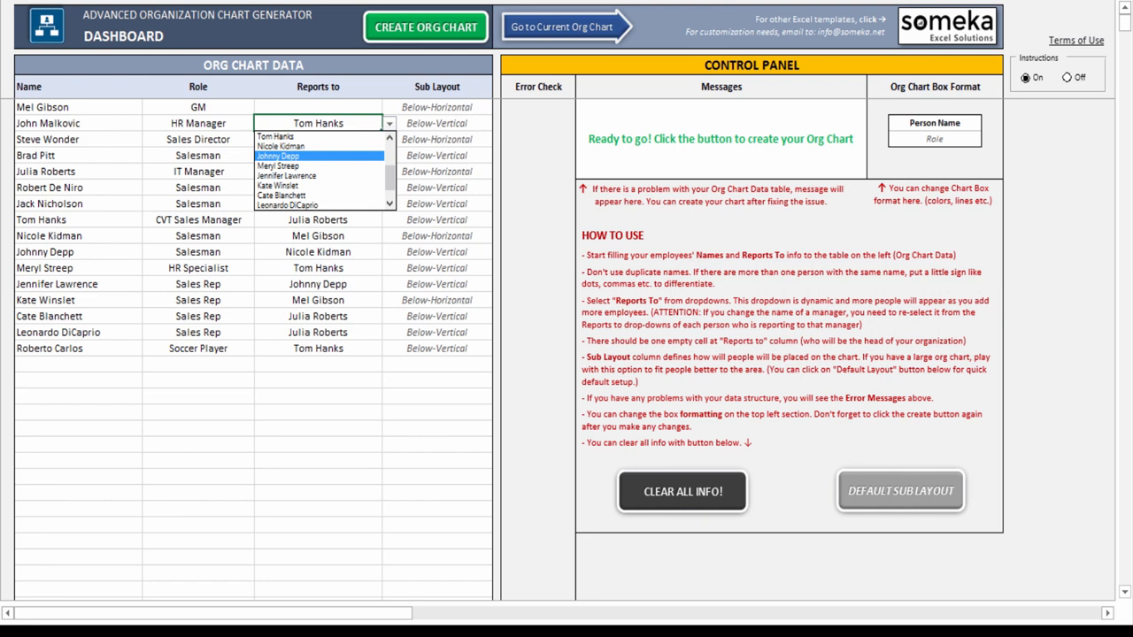
# Create the org chart from the employee table, return to the menu, then show the Stock Prices template.
pyautogui.click(424, 27)
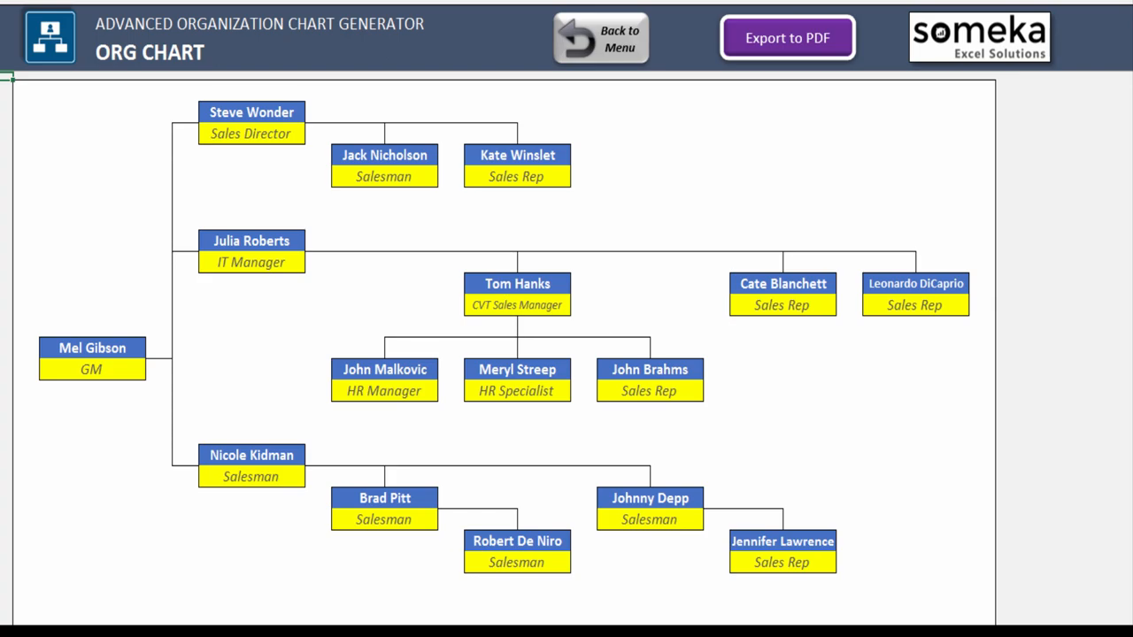
pyautogui.click(601, 37)
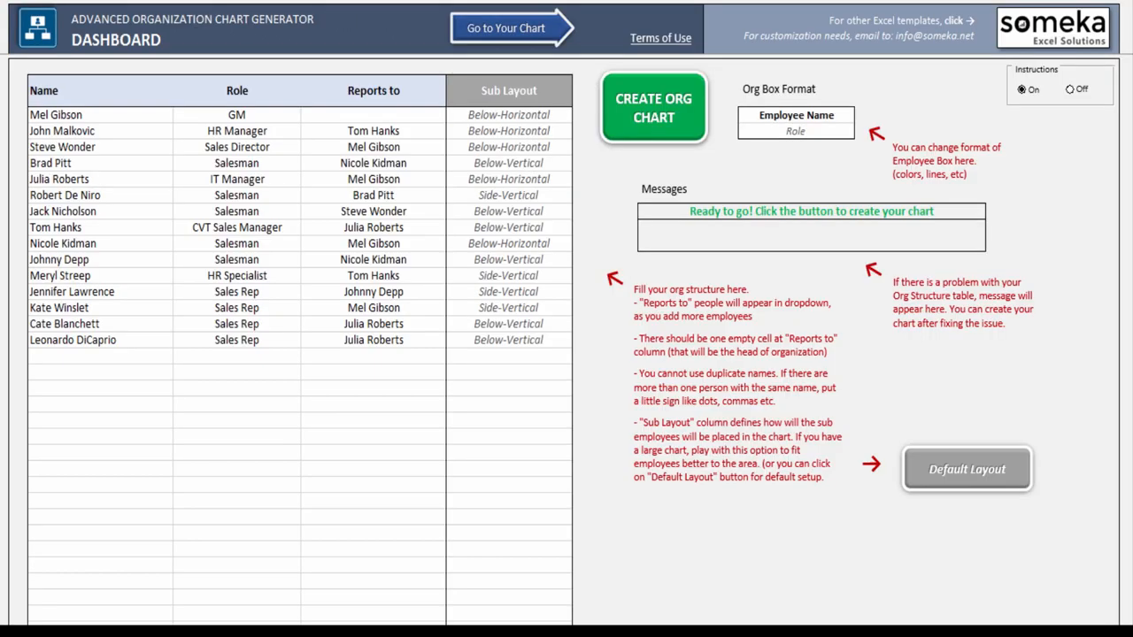
pyautogui.click(653, 108)
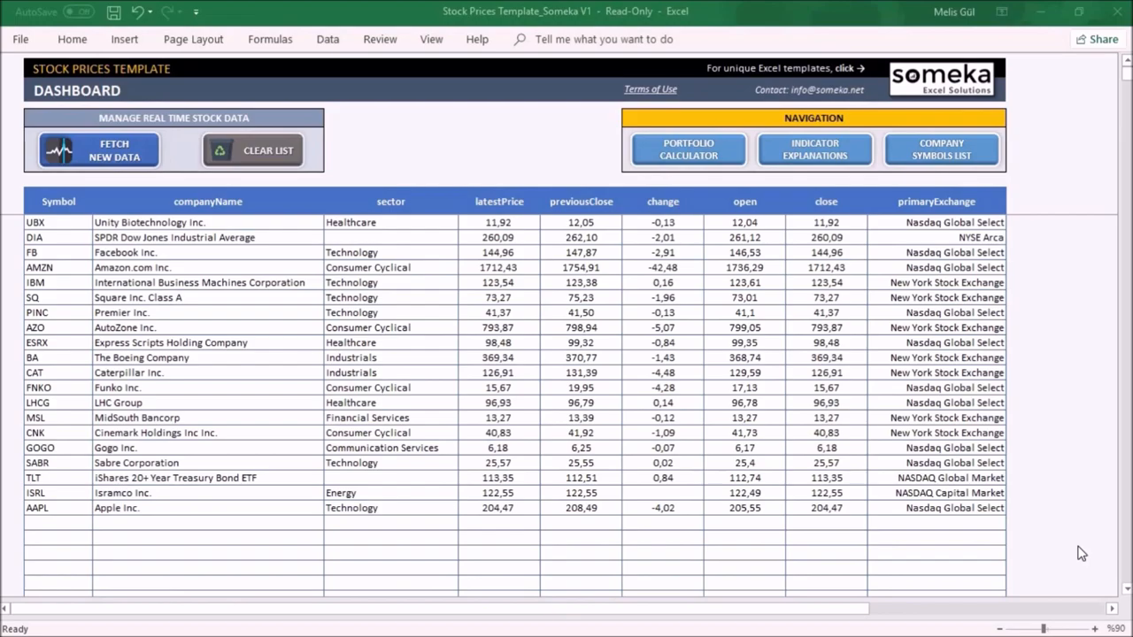
# Clear the stock list, filter symbols for AAPL, AMZN and IBM, and fetch their fresh data.
pyautogui.click(941, 149)
pyautogui.write('IBM')
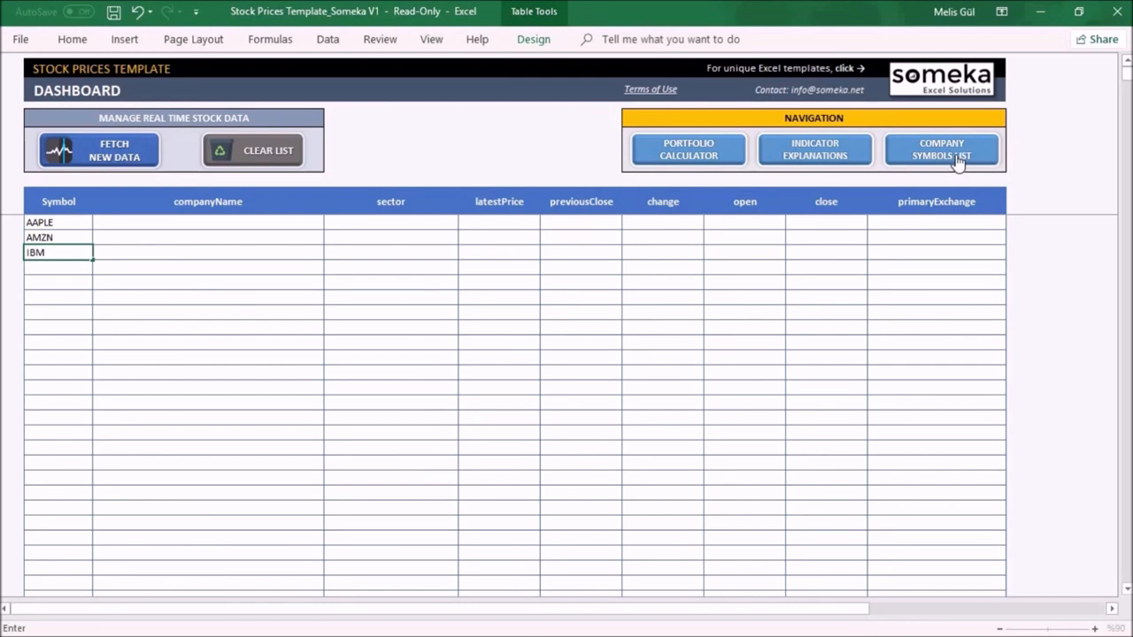
pyautogui.click(942, 149)
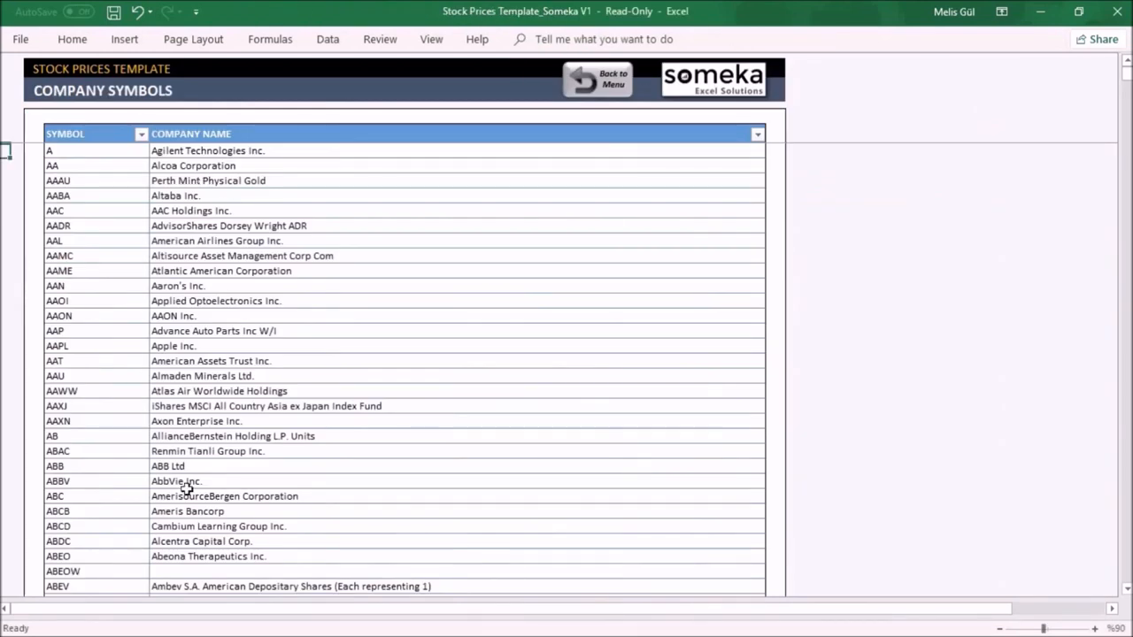
pyautogui.click(757, 134)
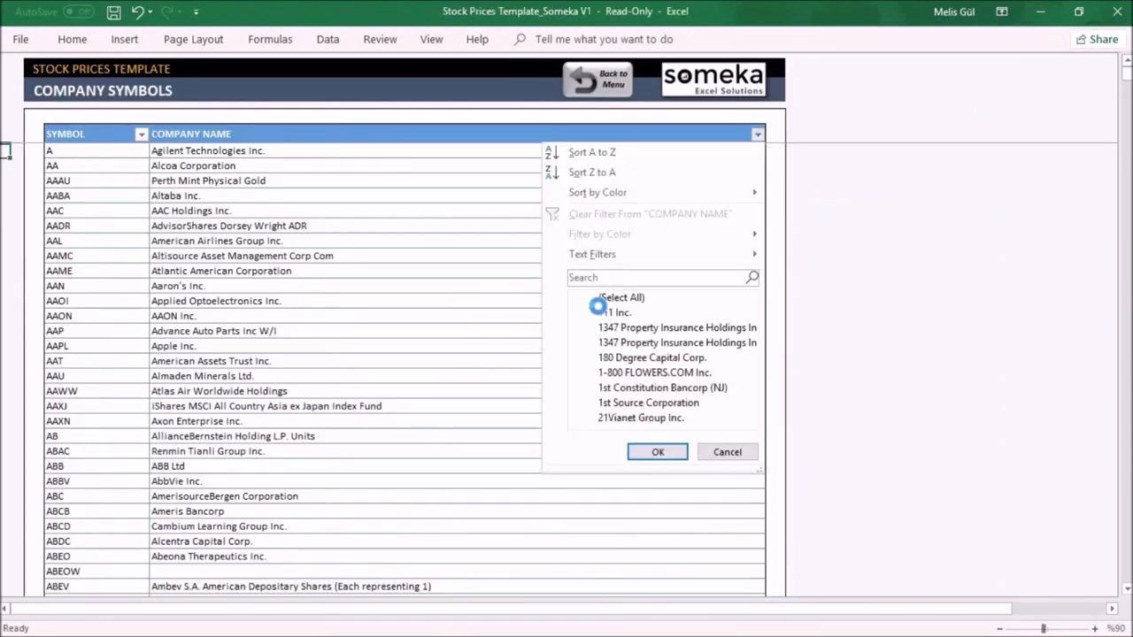
pyautogui.write('AAPL')
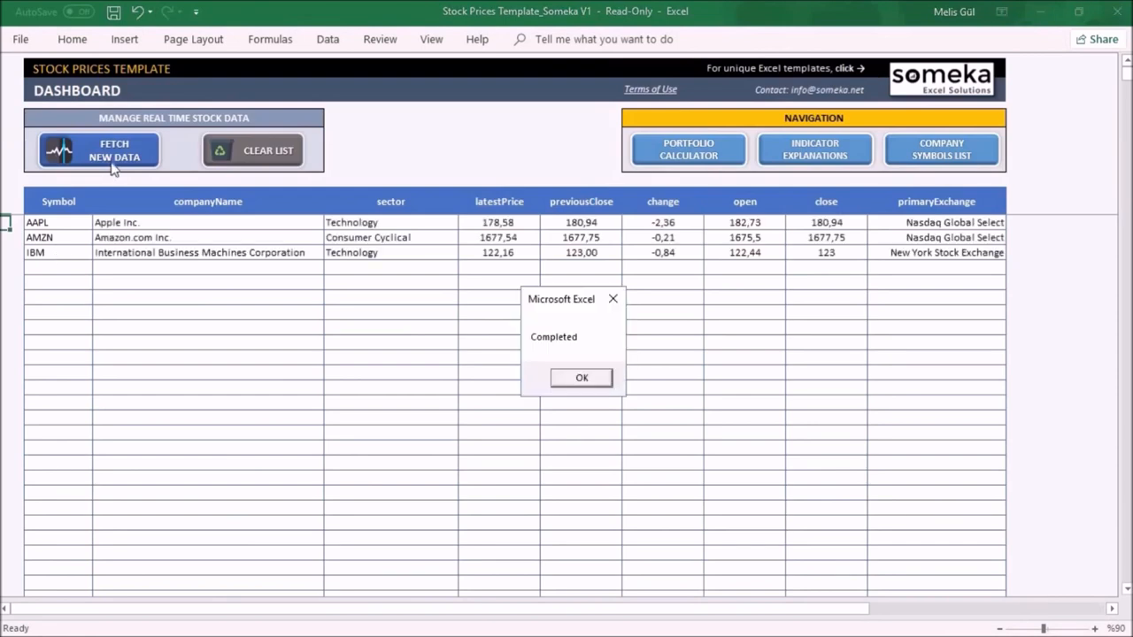
pyautogui.click(581, 379)
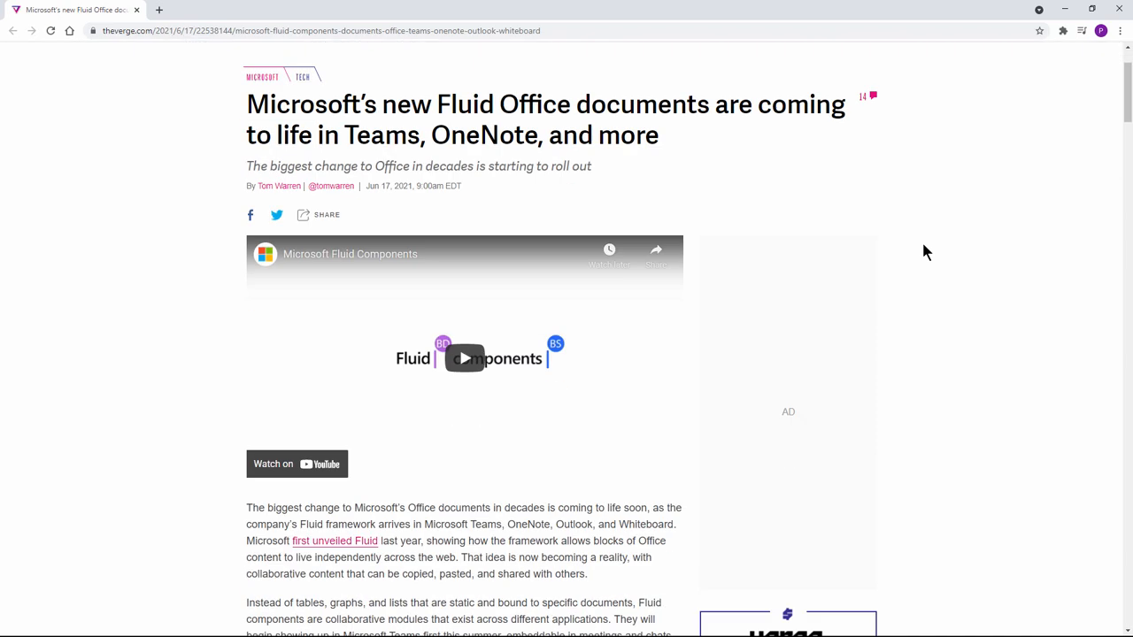
pyautogui.scroll(-3)
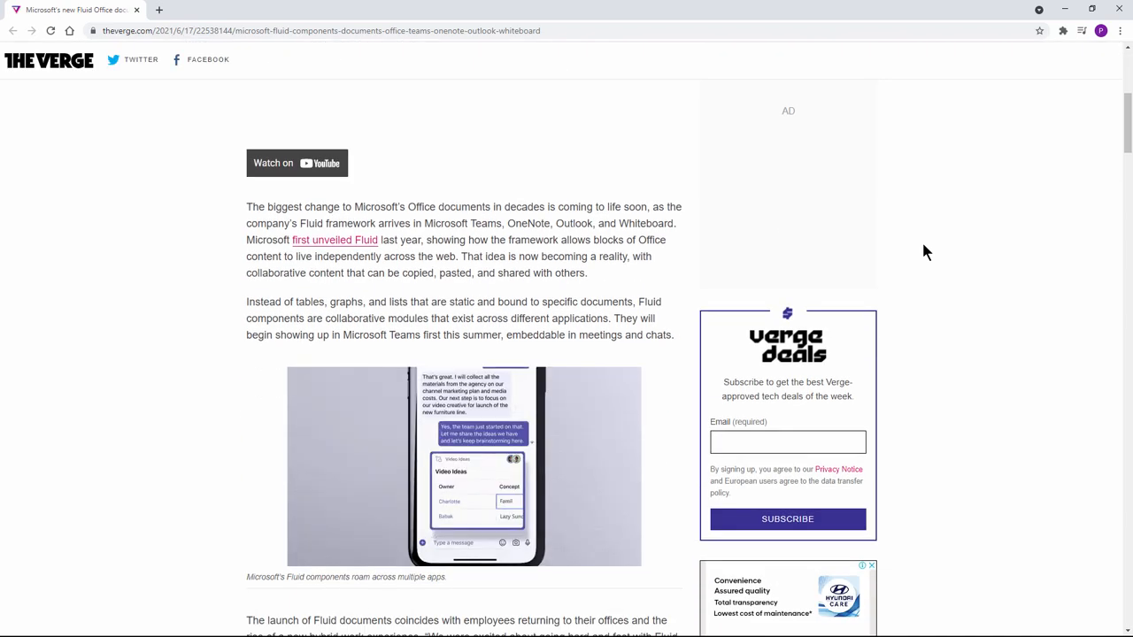